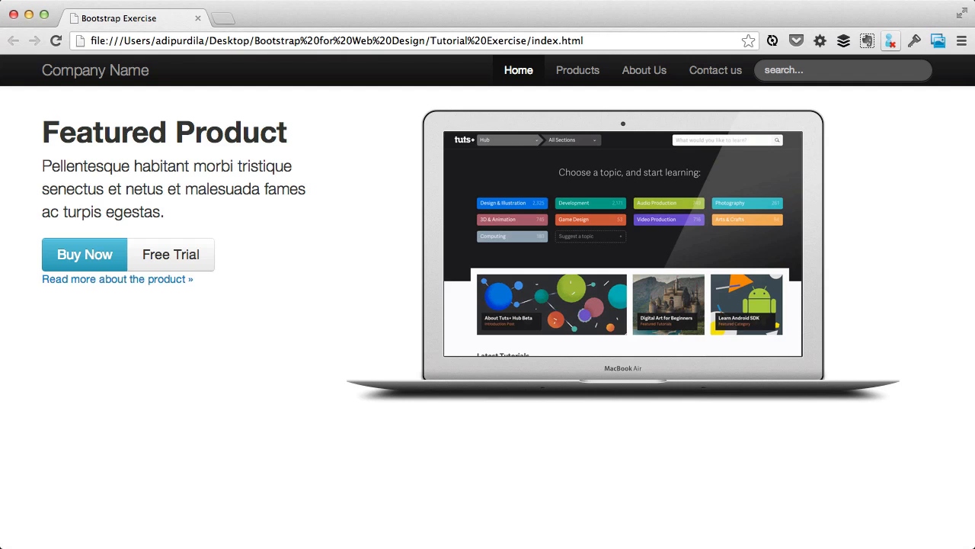
{"action": "mouse_move", "coordinate": [110, 70]}
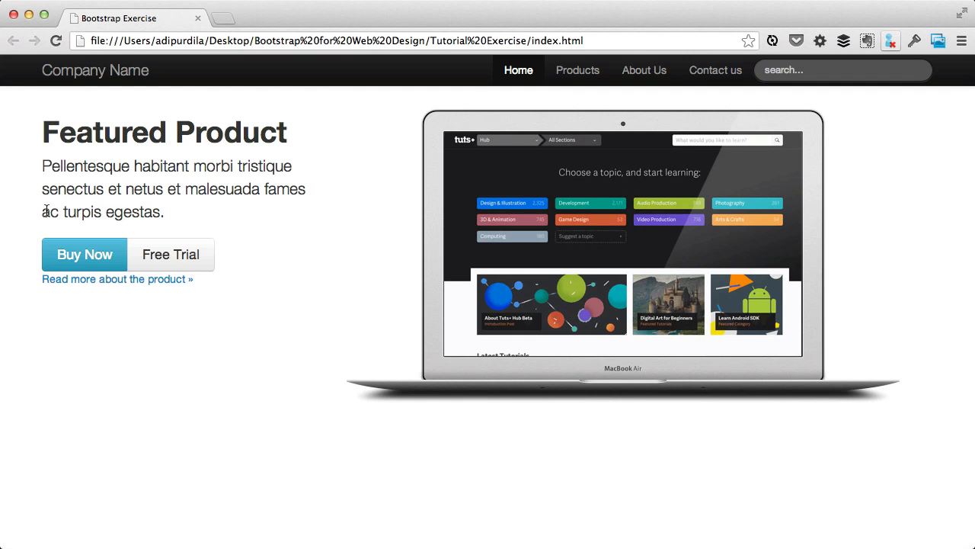
{"action": "mouse_move", "coordinate": [396, 372]}
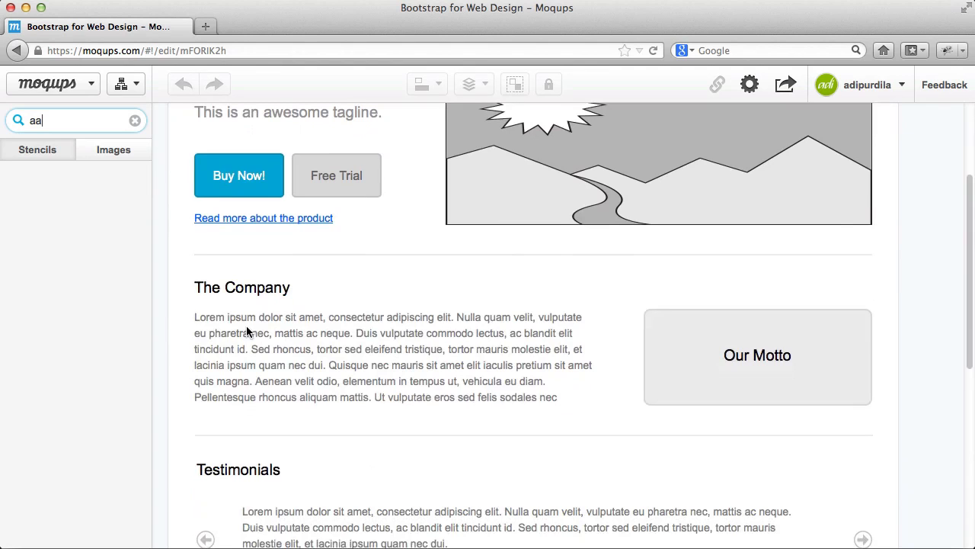
Expand a container > section > row with a span8 wide column and a span4 narrow column
{"action": "scroll", "scroll_direction": "down", "scroll_amount": 3}
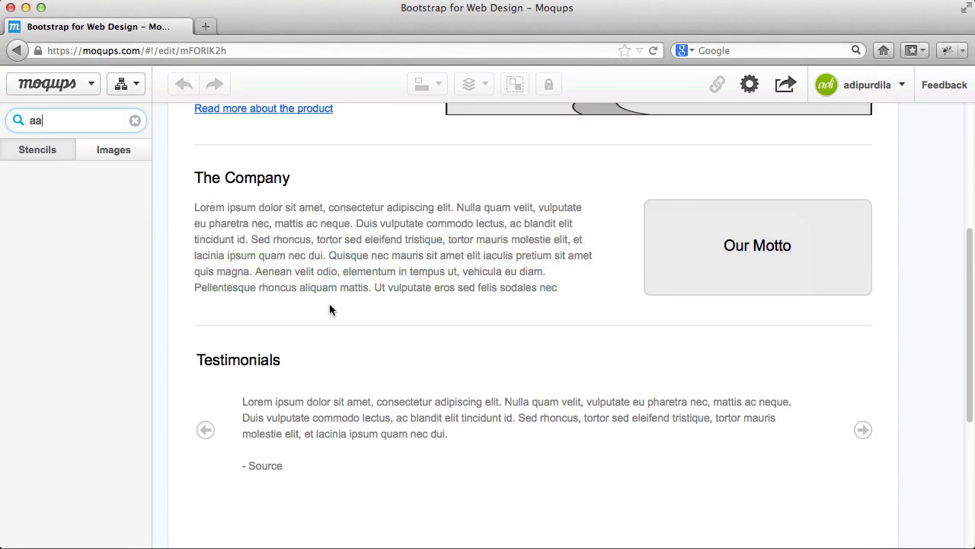
{"action": "mouse_move", "coordinate": [201, 291]}
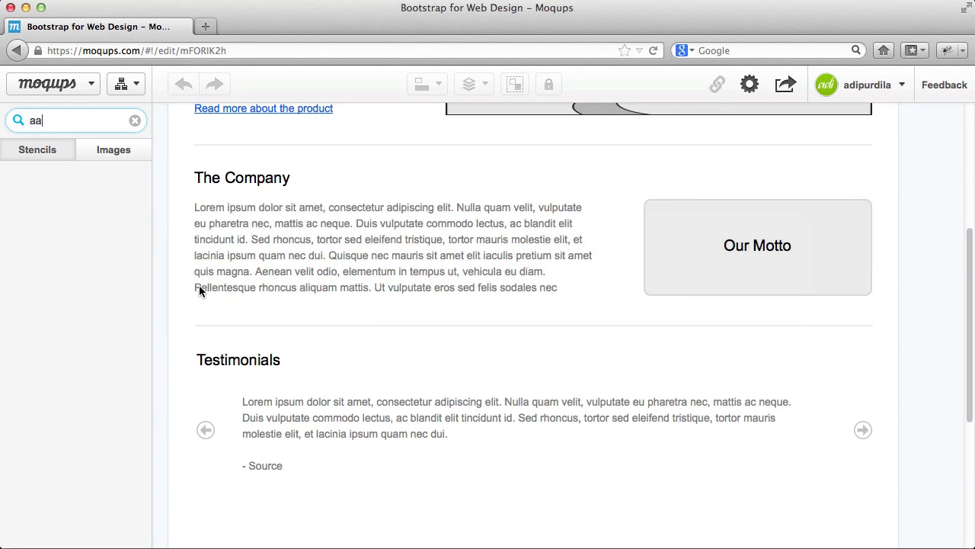
{"action": "scroll", "scroll_direction": "down", "scroll_amount": 3}
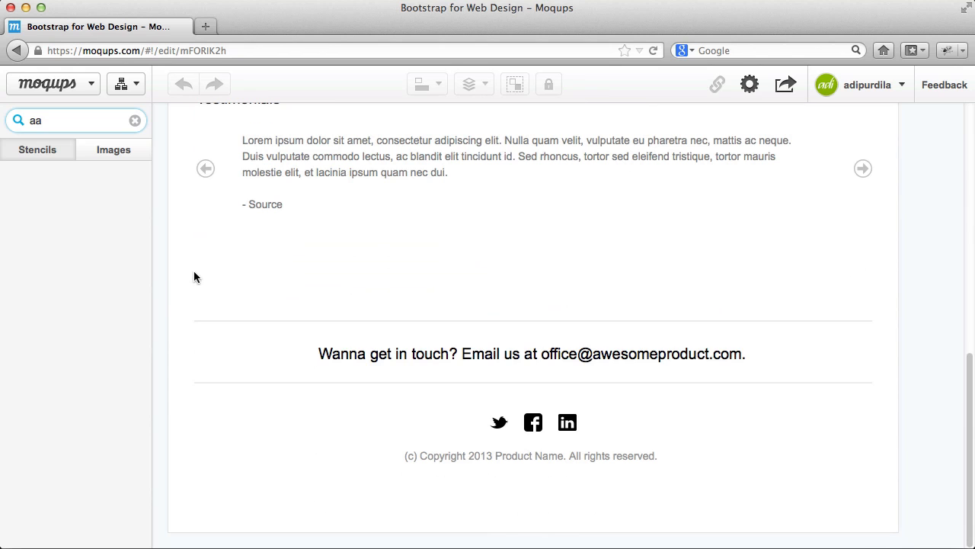
{"action": "mouse_move", "coordinate": [868, 134]}
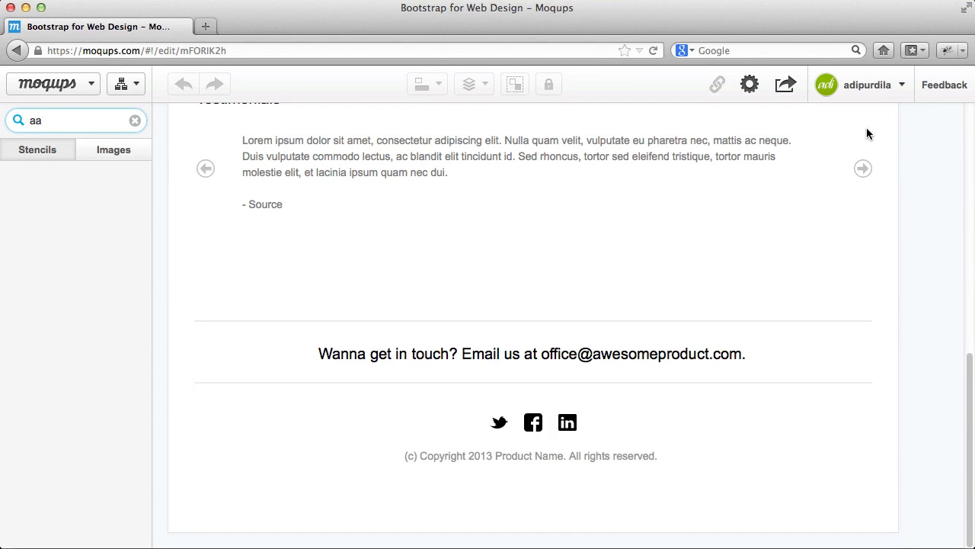
{"action": "scroll", "scroll_direction": "up", "scroll_amount": 3}
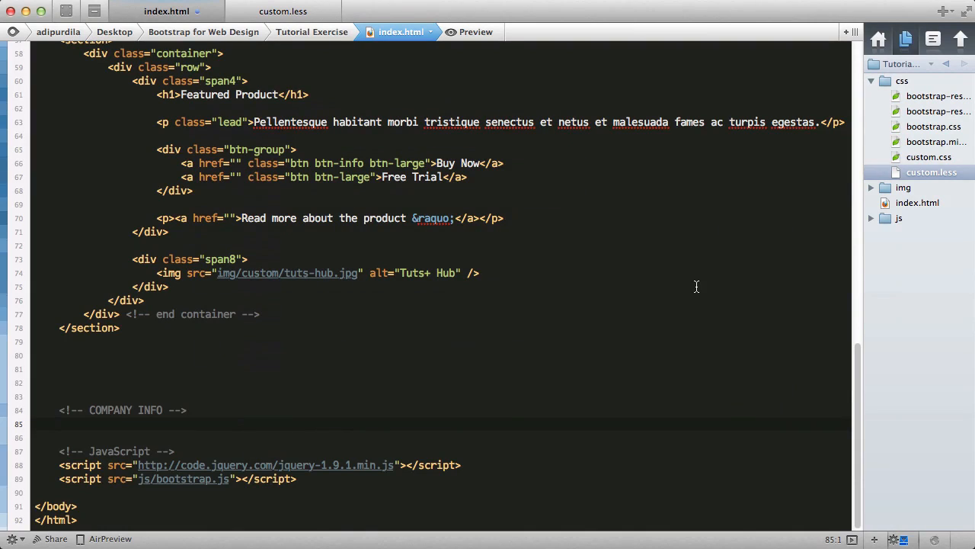
{"action": "type", "text": "div.container"}
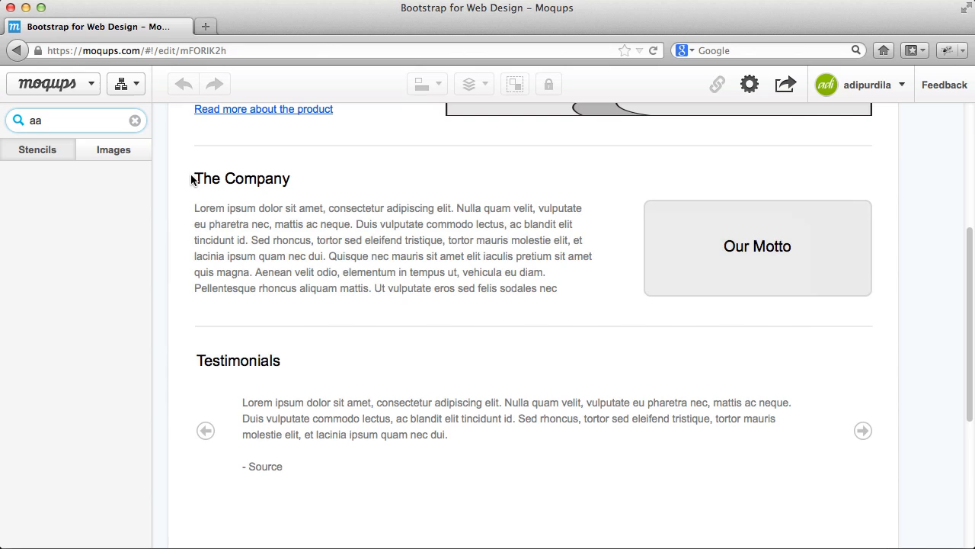
{"action": "mouse_move", "coordinate": [613, 293]}
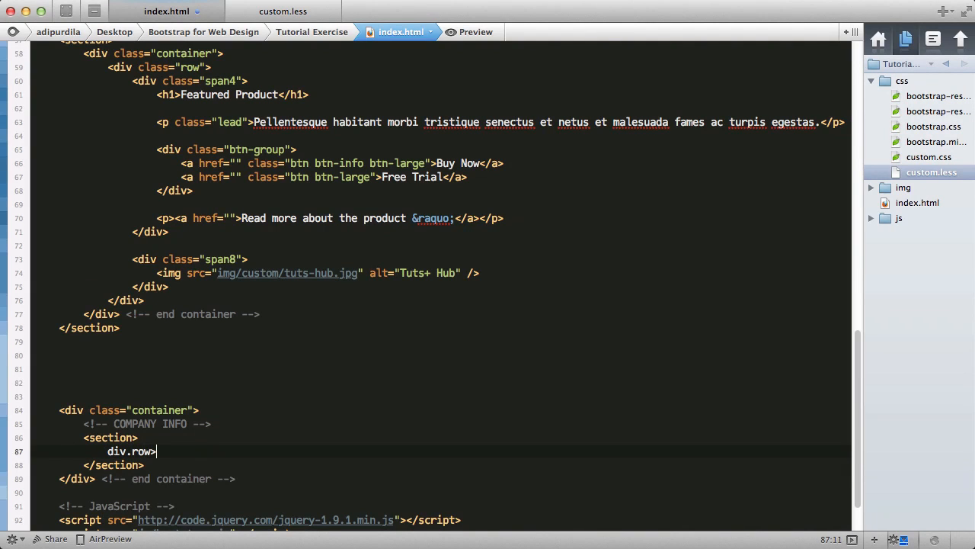
{"action": "type", "text": "div."}
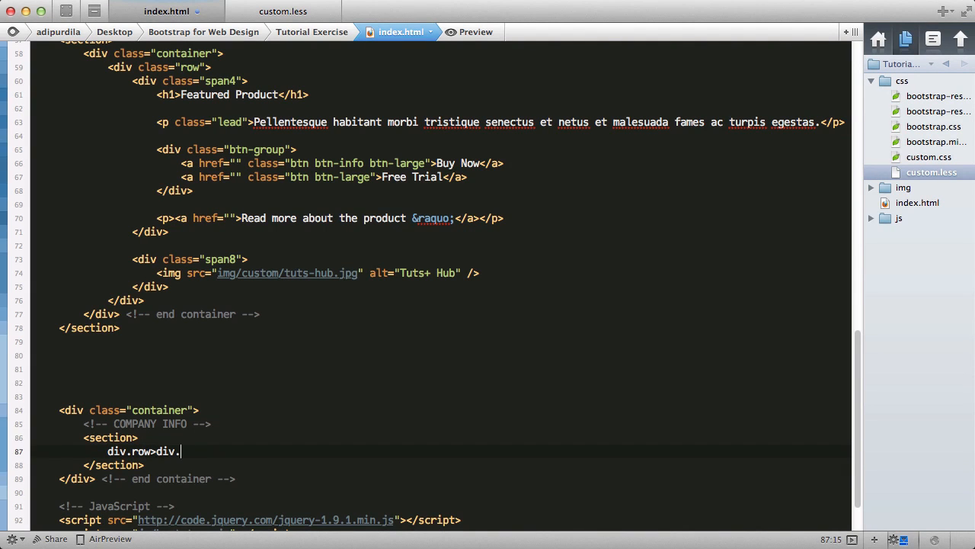
{"action": "type", "text": "span8"}
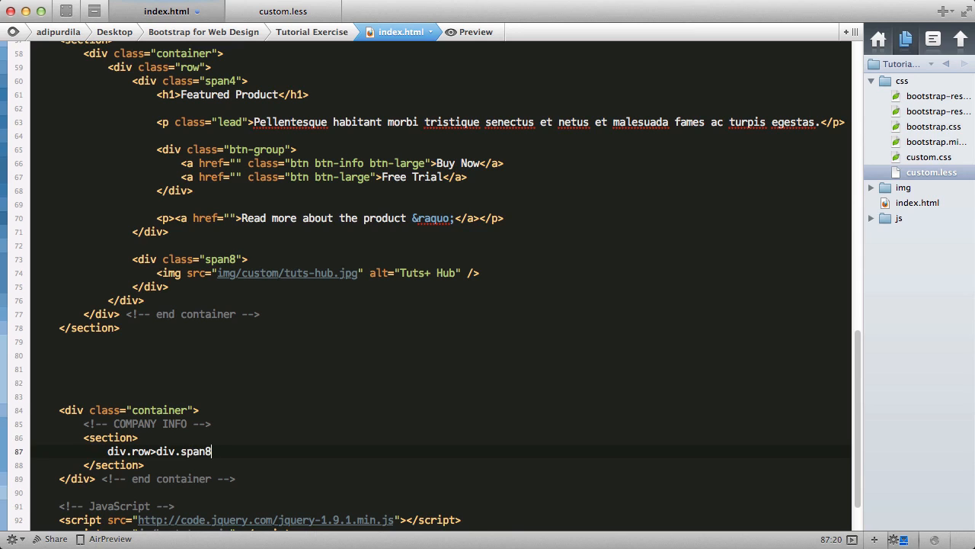
{"action": "type", "text": "+div.span"}
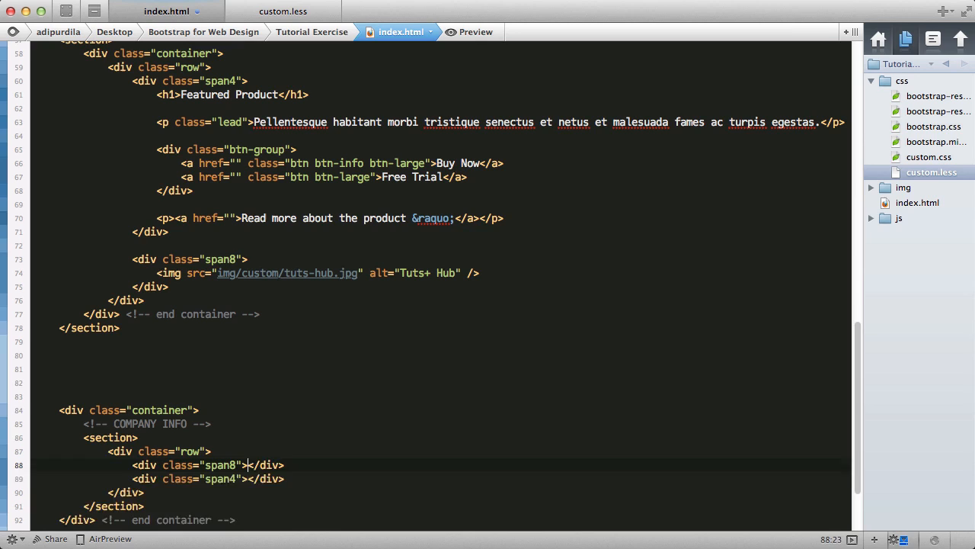
Add an h3 heading 'The Company' inside the wide column
{"action": "key", "text": "Return"}
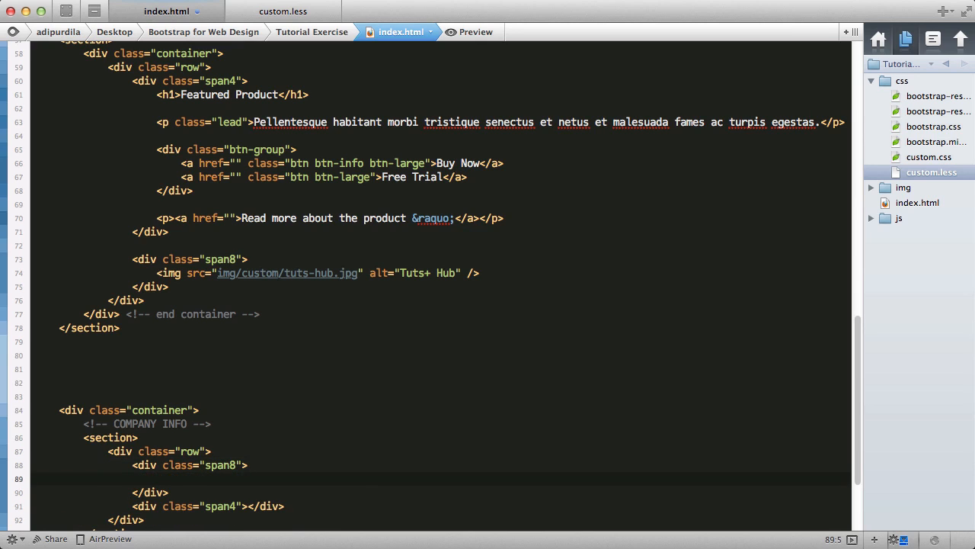
{"action": "type", "text": "<h3></h3>"}
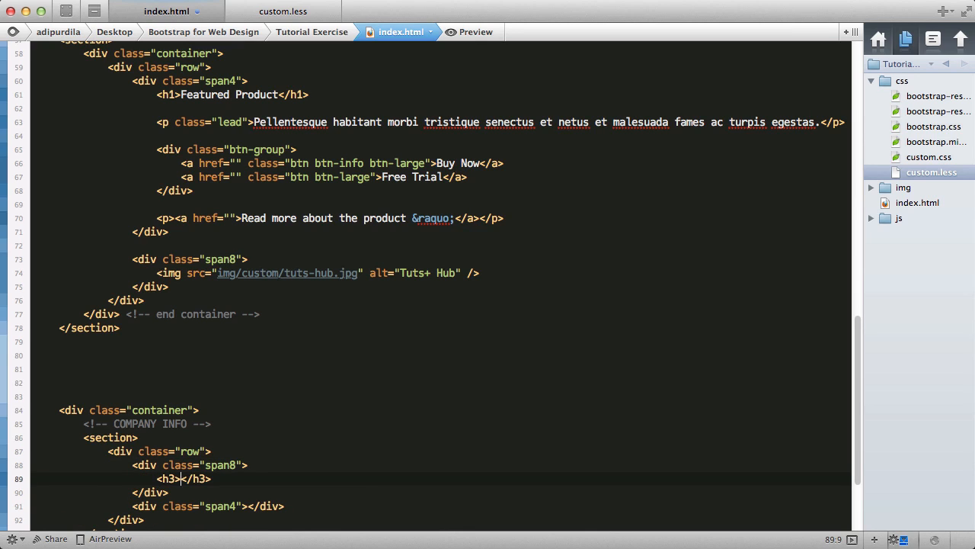
{"action": "type", "text": "The Co"}
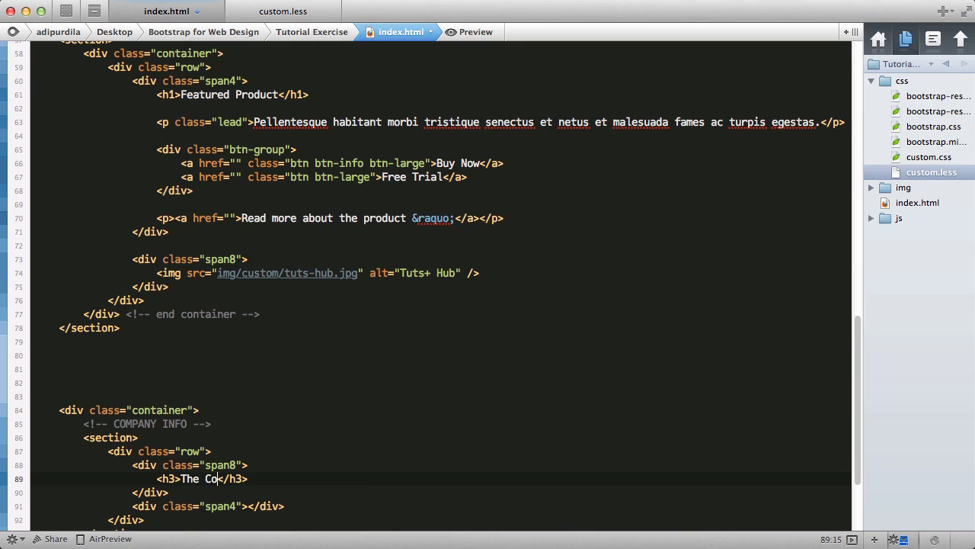
{"action": "type", "text": "mpany"}
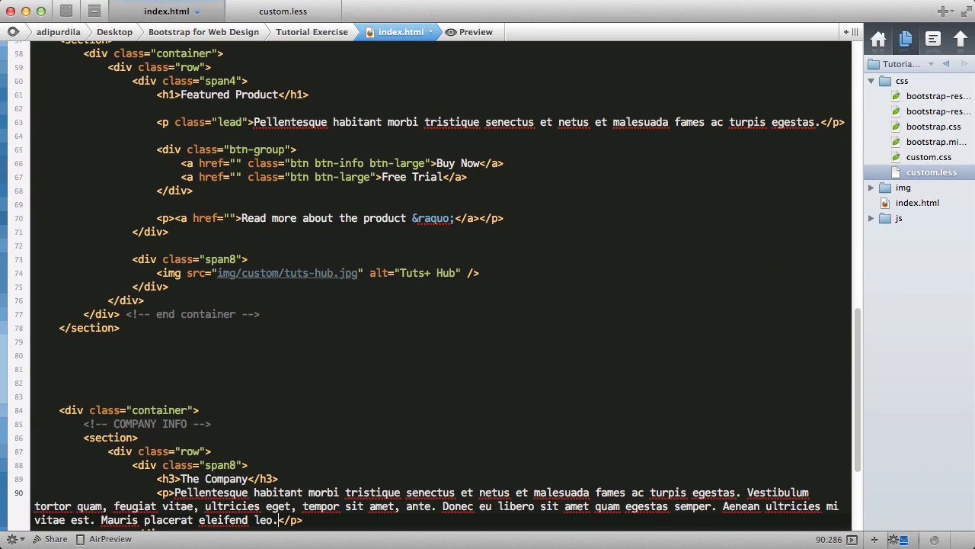
{"action": "scroll", "scroll_direction": "down", "scroll_amount": 3}
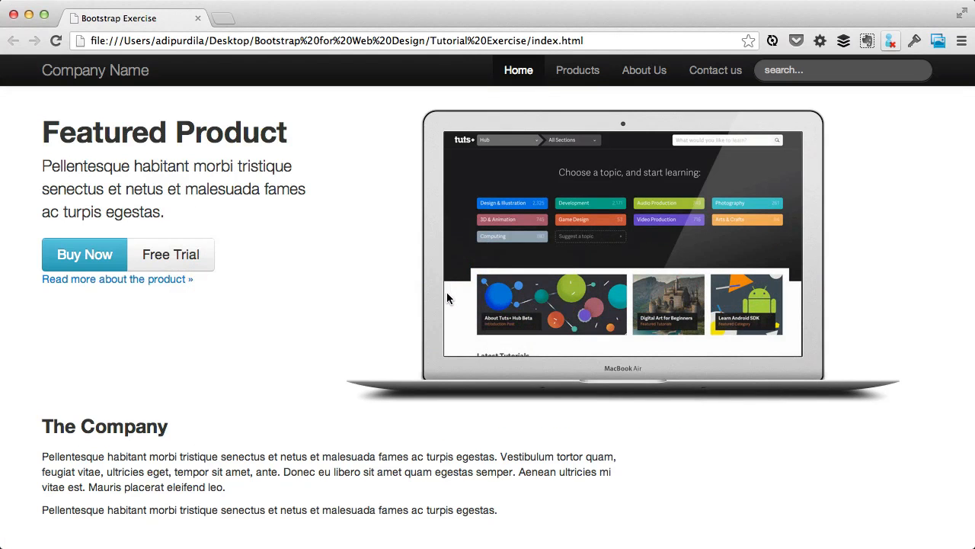
{"action": "mouse_move", "coordinate": [69, 411]}
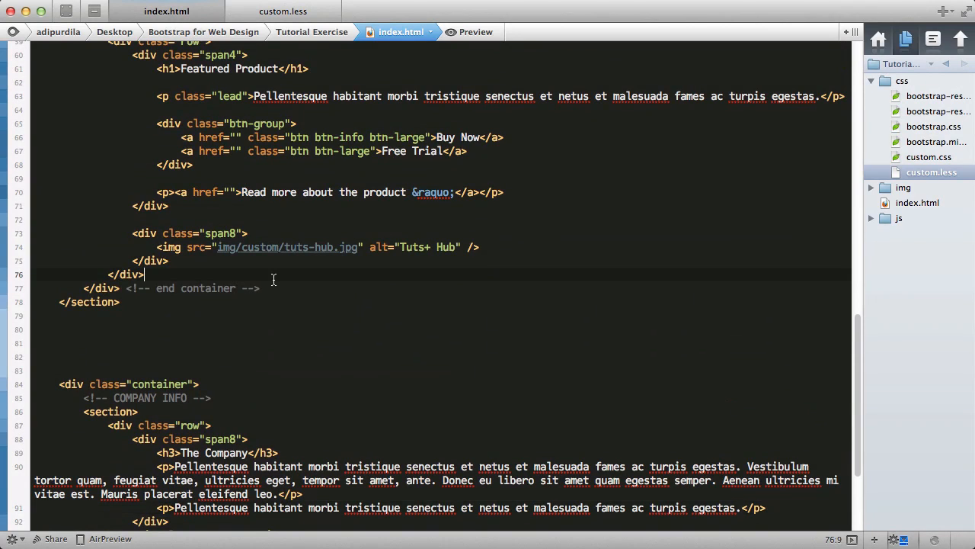
Add an <hr /> after the featured row and a p.well motto paragraph in the narrow column
{"action": "type", "text": "<hr />"}
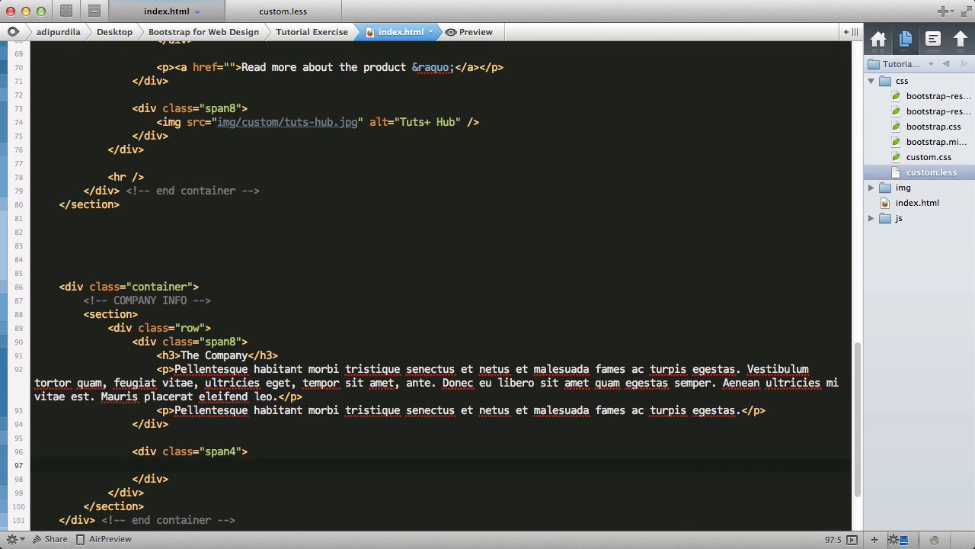
{"action": "type", "text": "p.well"}
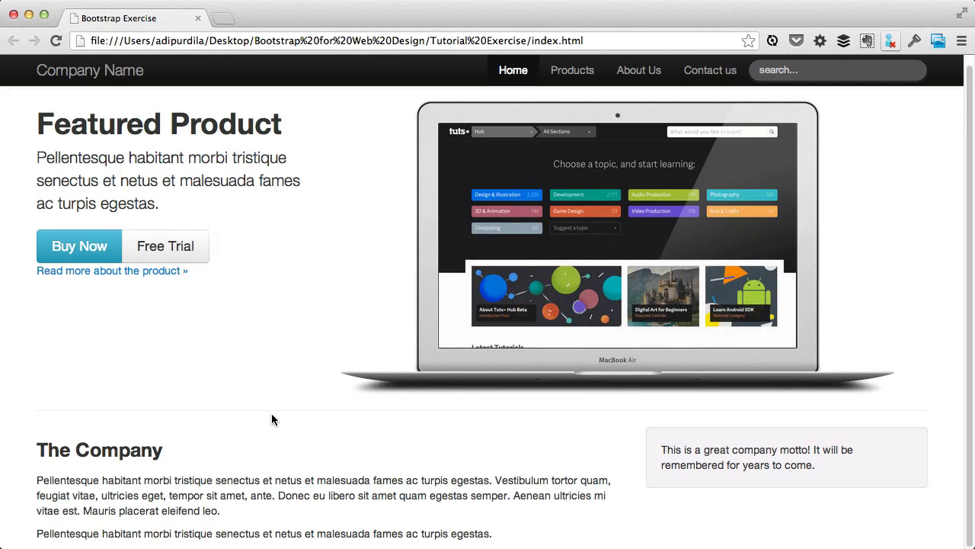
{"action": "mouse_move", "coordinate": [722, 446]}
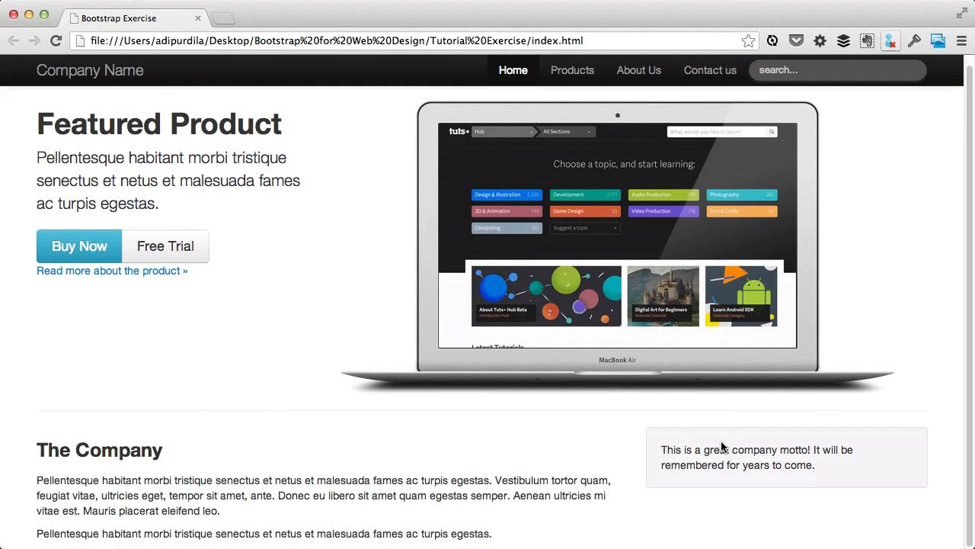
{"action": "mouse_move", "coordinate": [60, 484]}
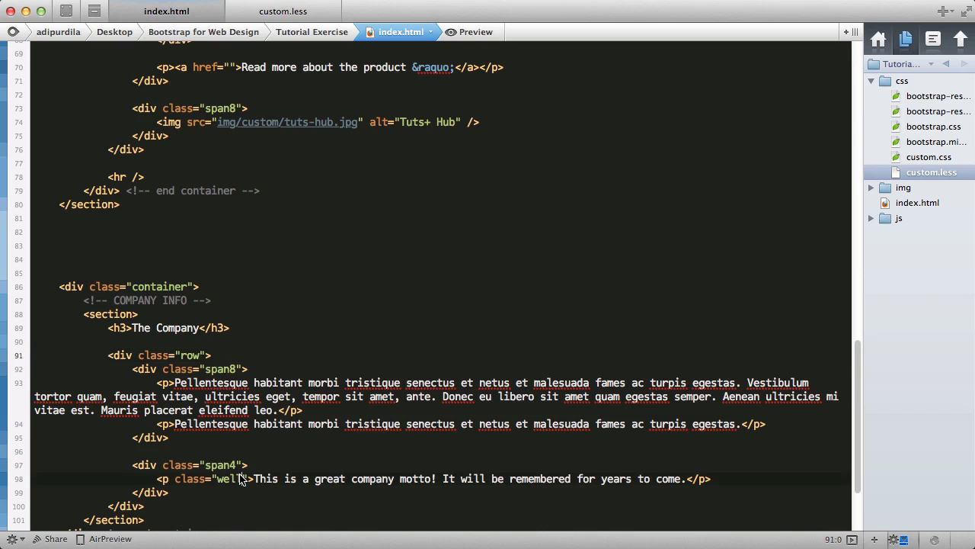
Give the motto paragraph the classes well-large, lead and text-center
{"action": "type", "text": "well-large"}
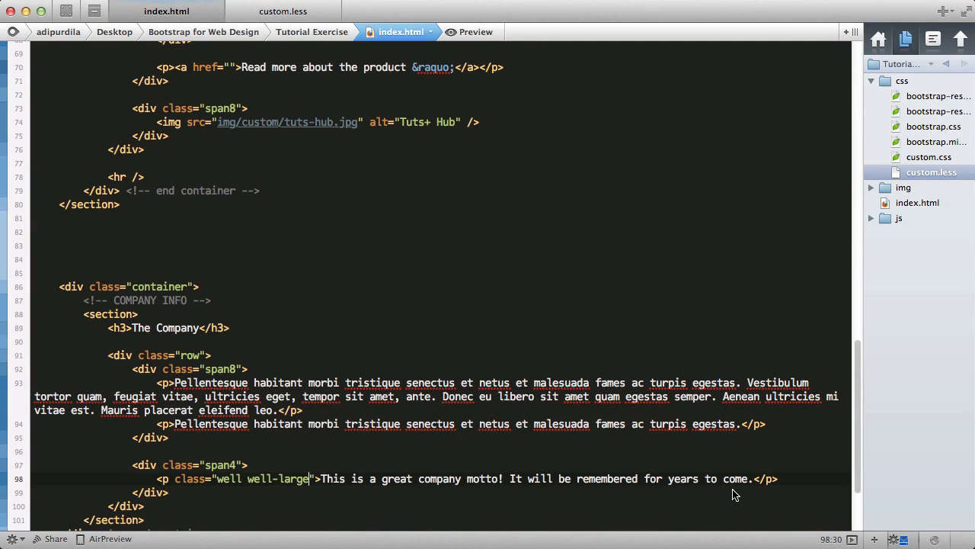
{"action": "type", "text": "lead"}
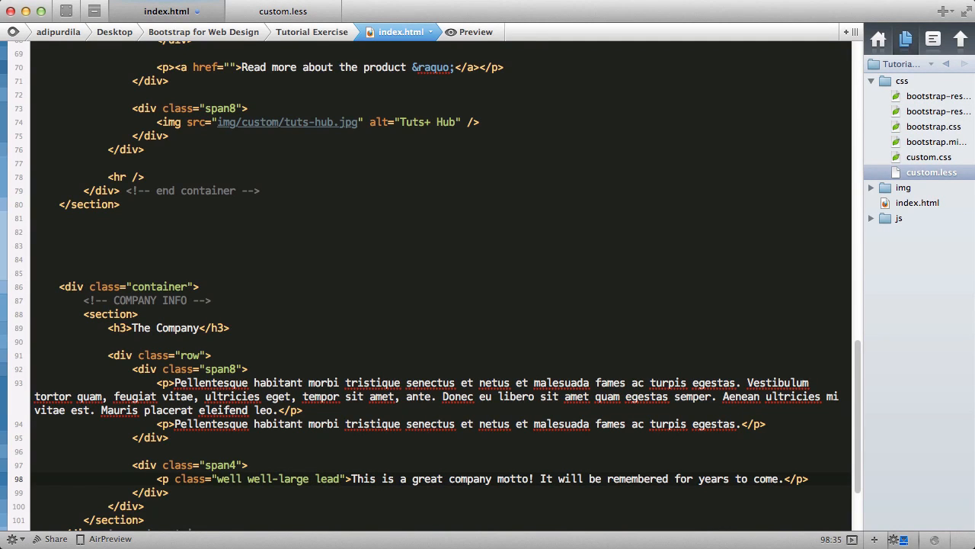
{"action": "left_click", "coordinate": [476, 31]}
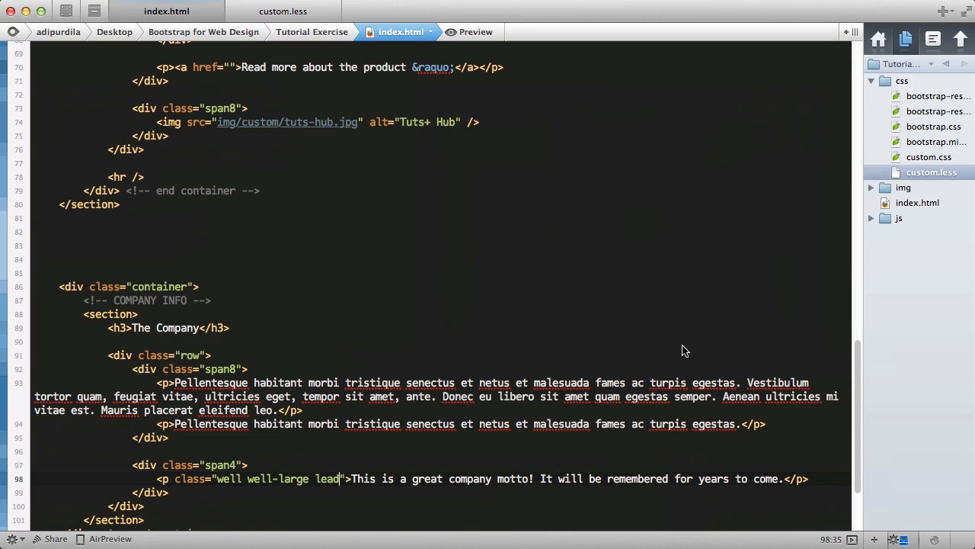
{"action": "type", "text": "text-center"}
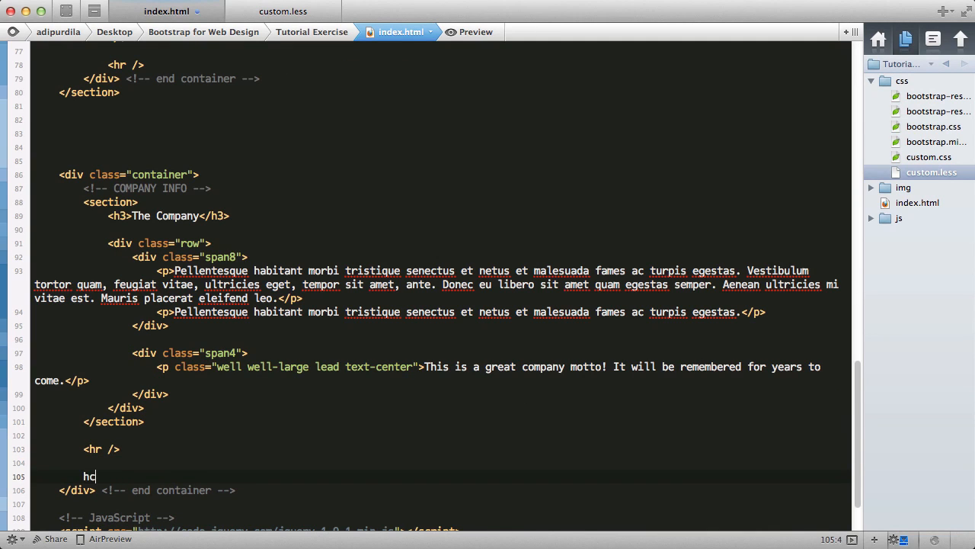
Add a TESTIMONIALS comment and an h3 'Testimonials' heading below the rule
{"action": "type", "text": "<!-- TES -->"}
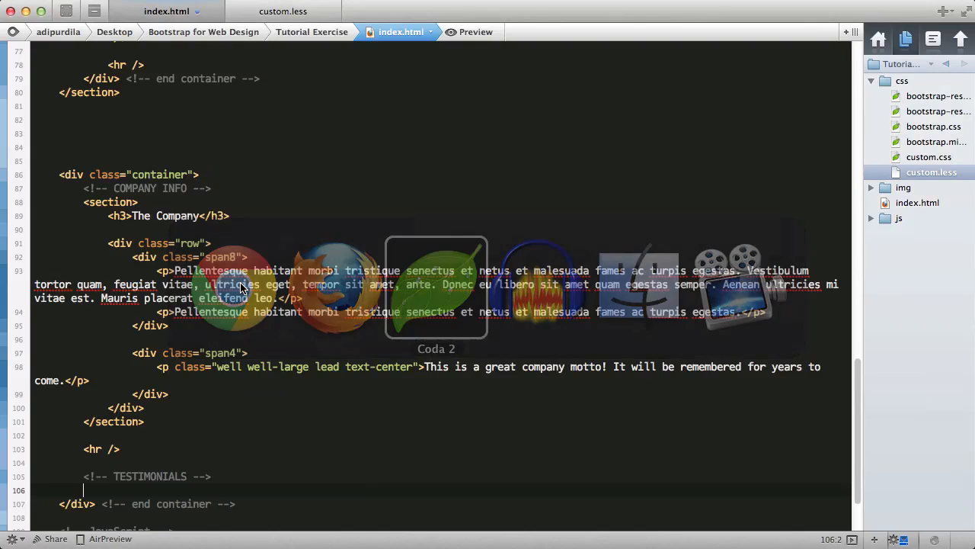
{"action": "type", "text": "<h3></h3>"}
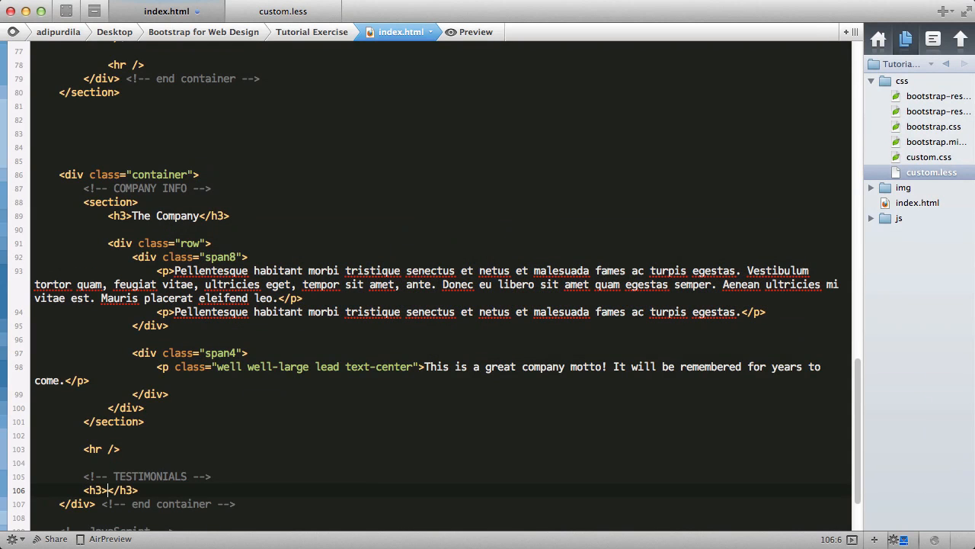
{"action": "type", "text": "Testimonial"}
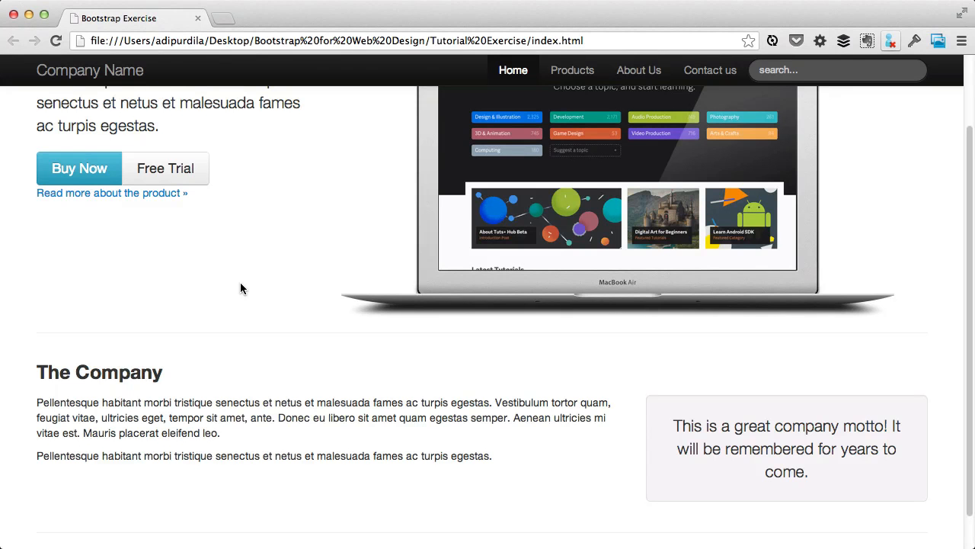
{"action": "scroll", "scroll_direction": "down", "scroll_amount": 3}
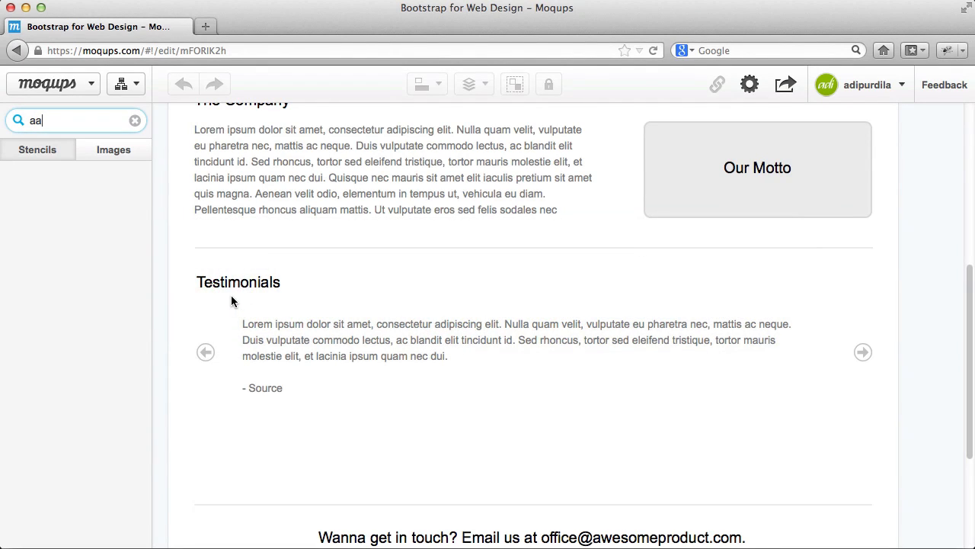
{"action": "mouse_move", "coordinate": [330, 396]}
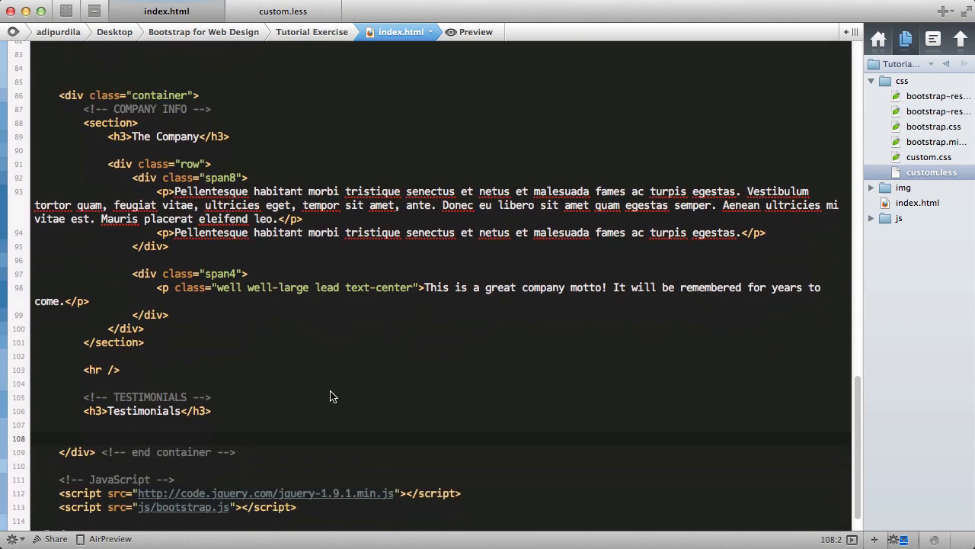
Create div.carousel#testimonials containing a div.carousel-inner block
{"action": "scroll", "scroll_direction": "down", "scroll_amount": 3}
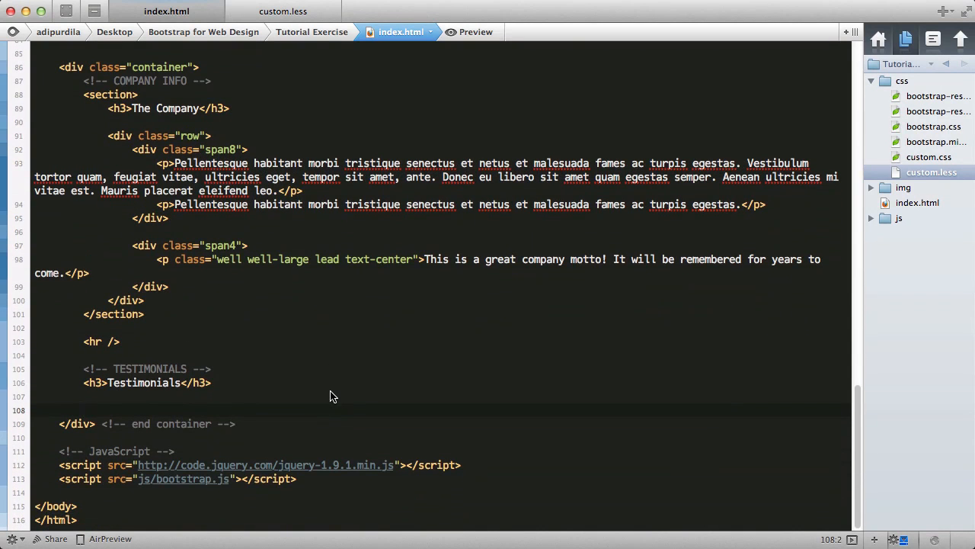
{"action": "type", "text": "div.caro"}
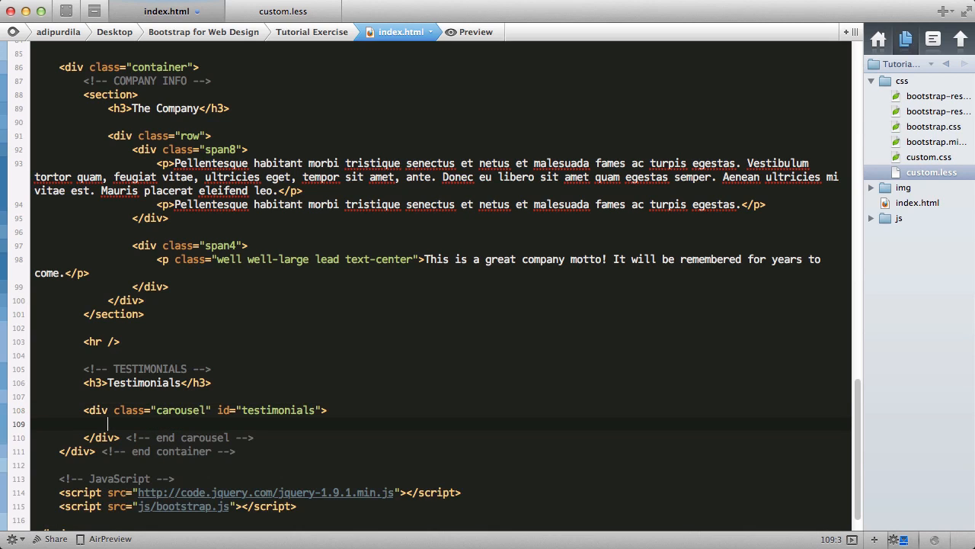
{"action": "type", "text": "div.ca"}
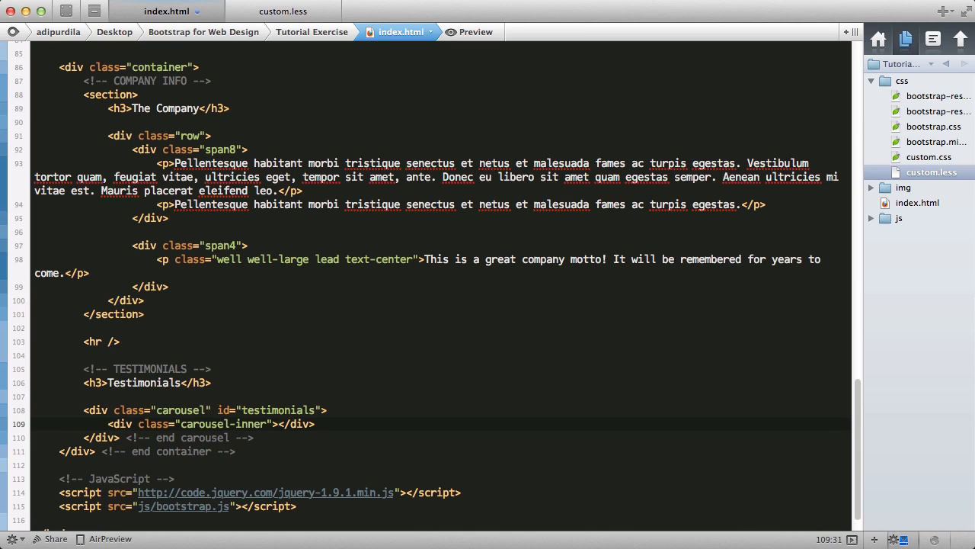
{"action": "key", "text": "enter"}
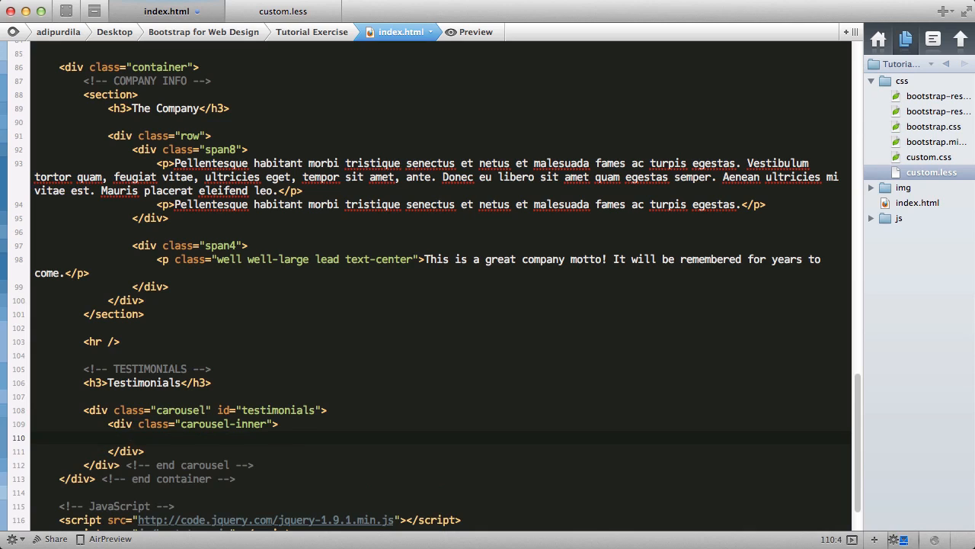
Expand div.item > blockquote > p + small for a testimonial item
{"action": "type", "text": "div."}
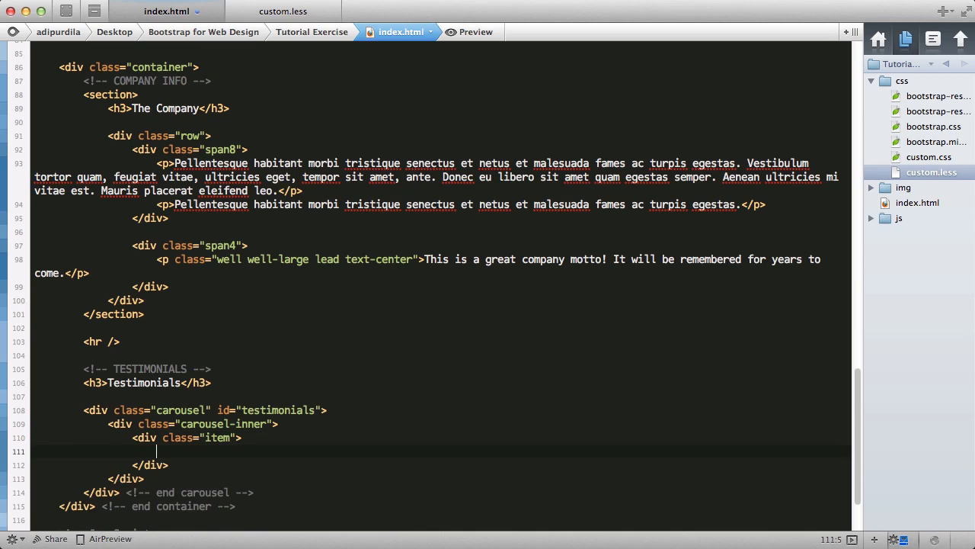
{"action": "type", "text": "blockquote>"}
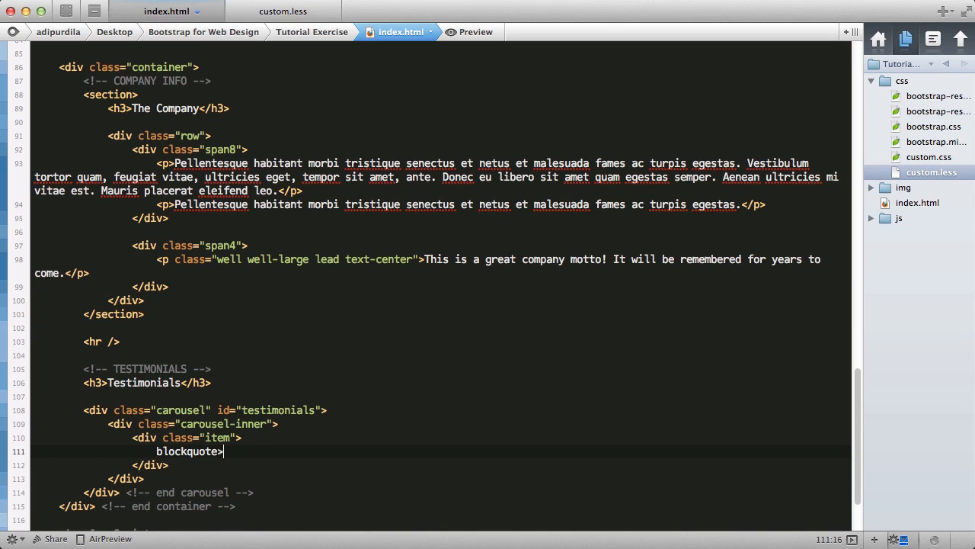
{"action": "type", "text": "p>"}
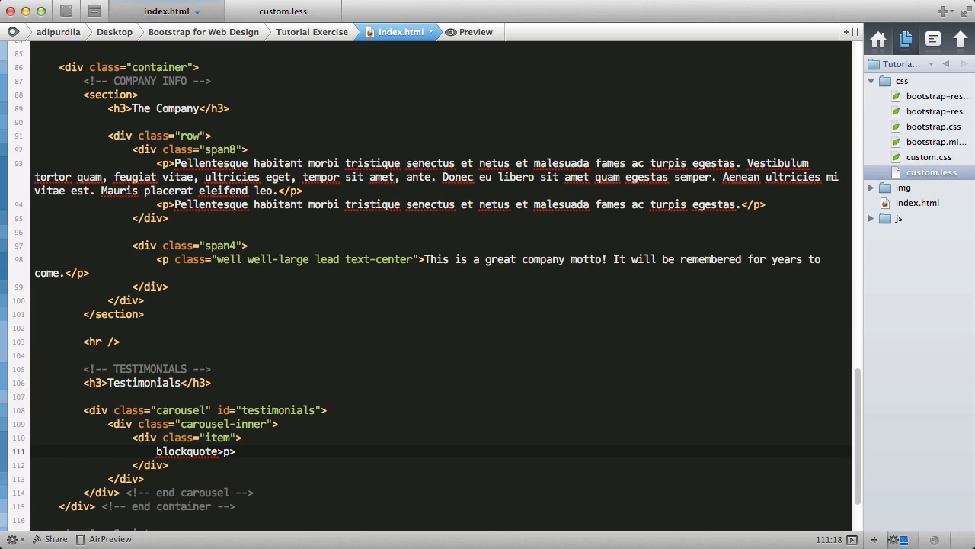
{"action": "type", "text": "small"}
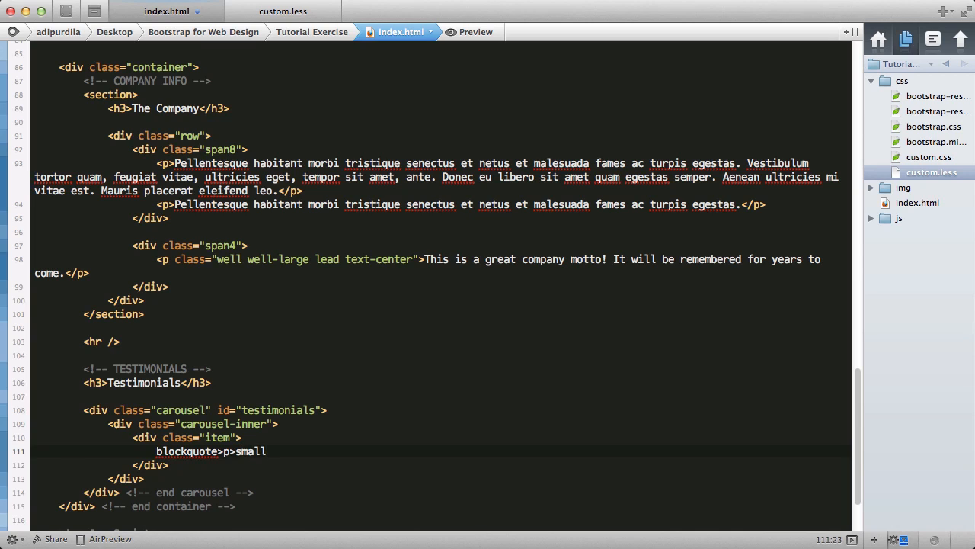
{"action": "type", "text": "+"}
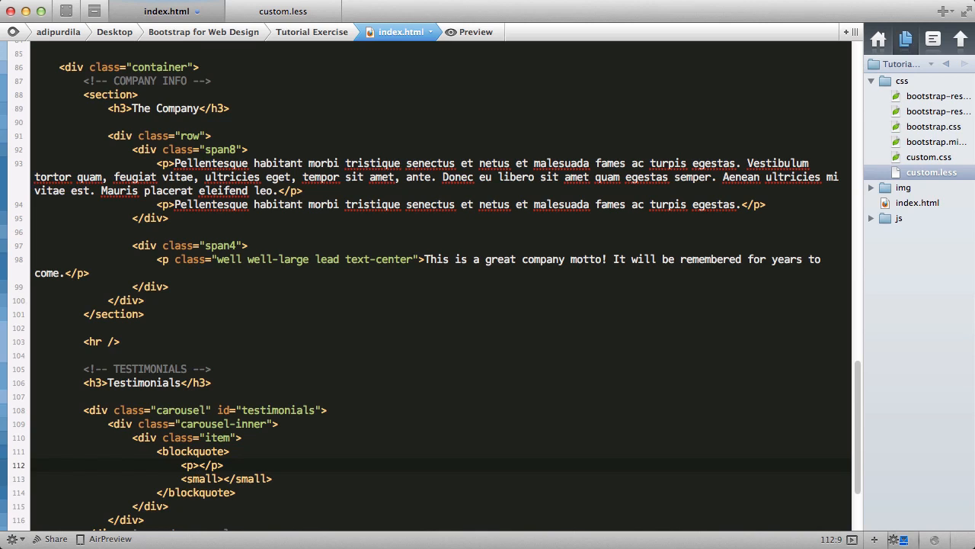
{"action": "type", "text": "sipsum"}
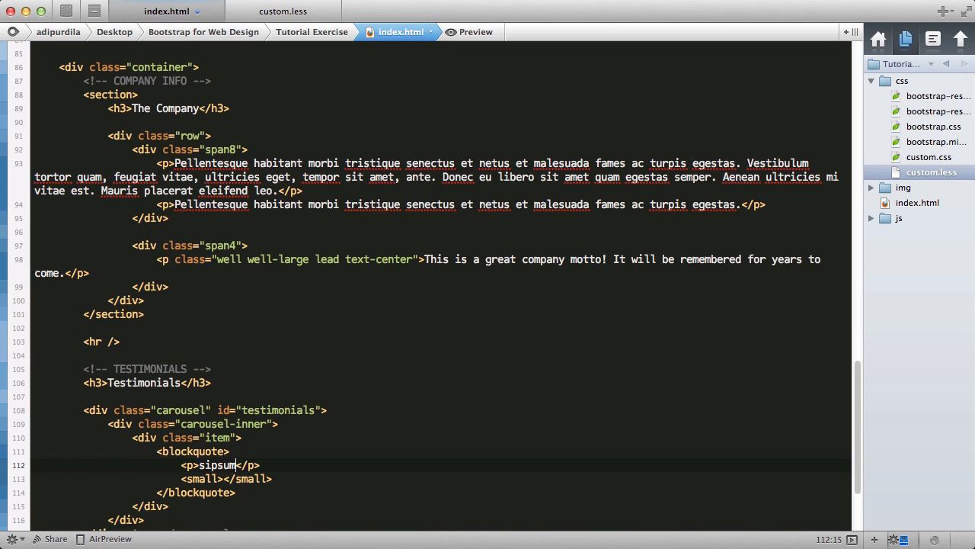
{"action": "key", "text": "Backspace"}
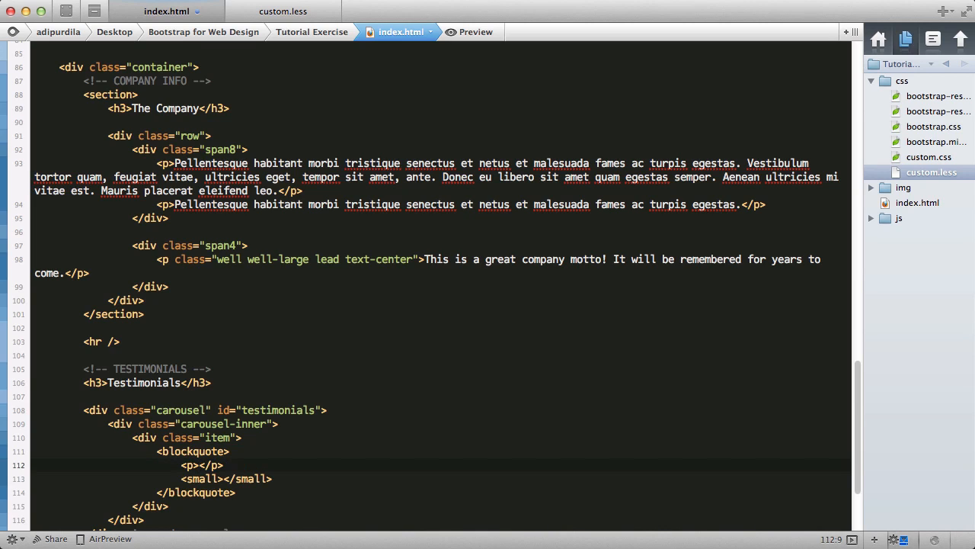
Fill the item with 'This is testimonial 1' attributed to John and duplicate it twice
{"action": "type", "text": "This is testimonial 1"}
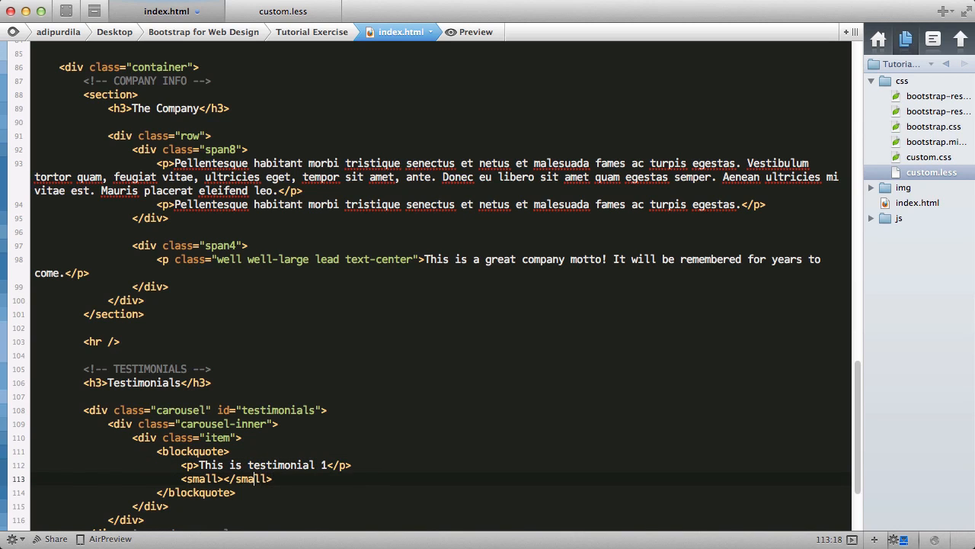
{"action": "type", "text": "Jo"}
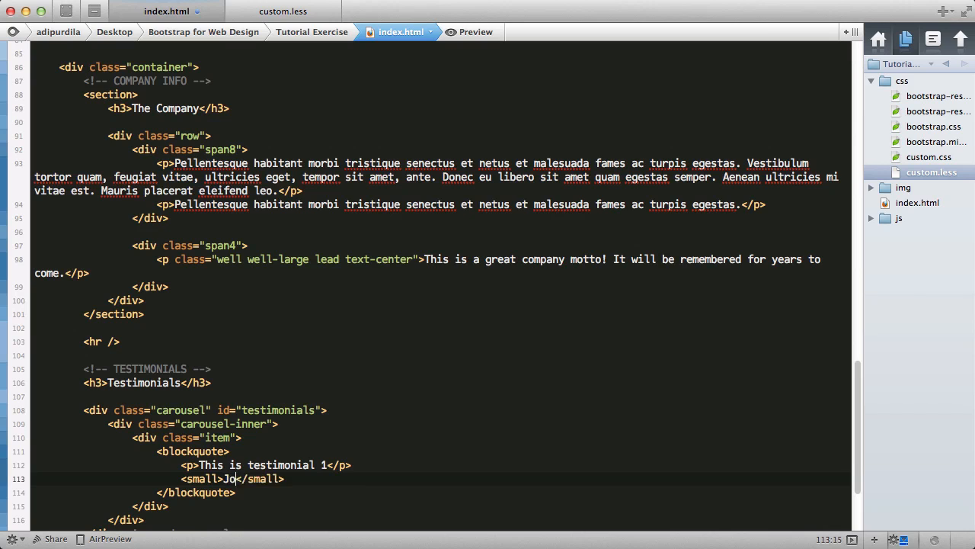
{"action": "type", "text": "hn"}
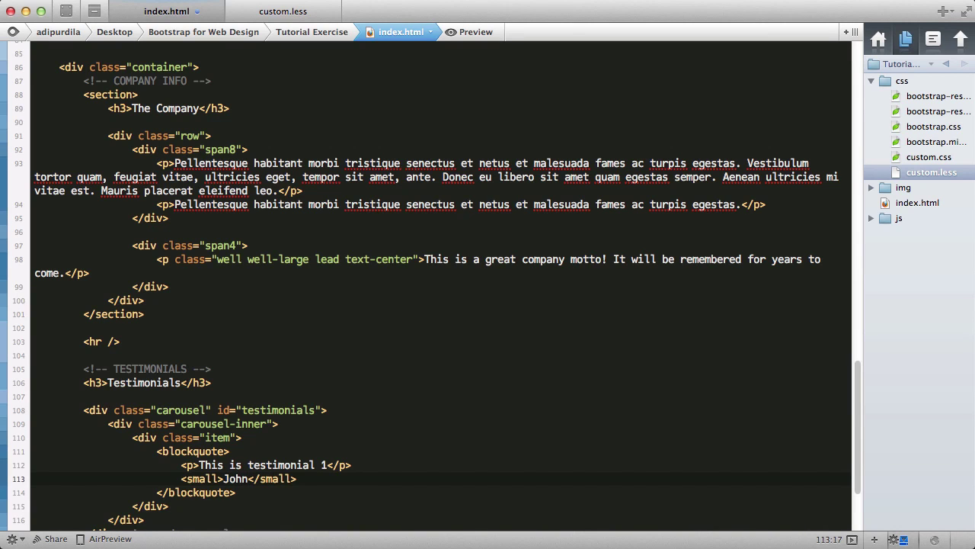
{"action": "scroll", "scroll_direction": "down", "scroll_amount": 3}
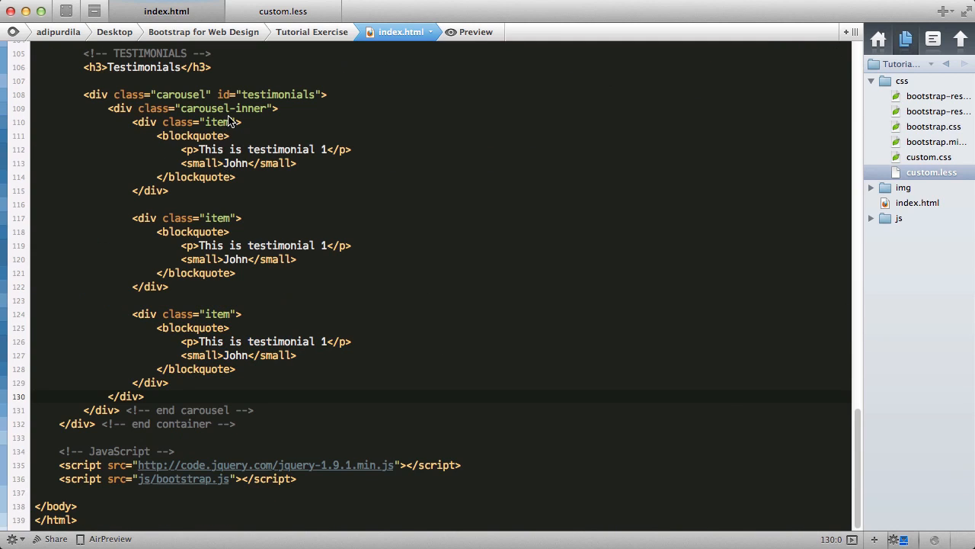
Add the class active to the first carousel item
{"action": "type", "text": "acti"}
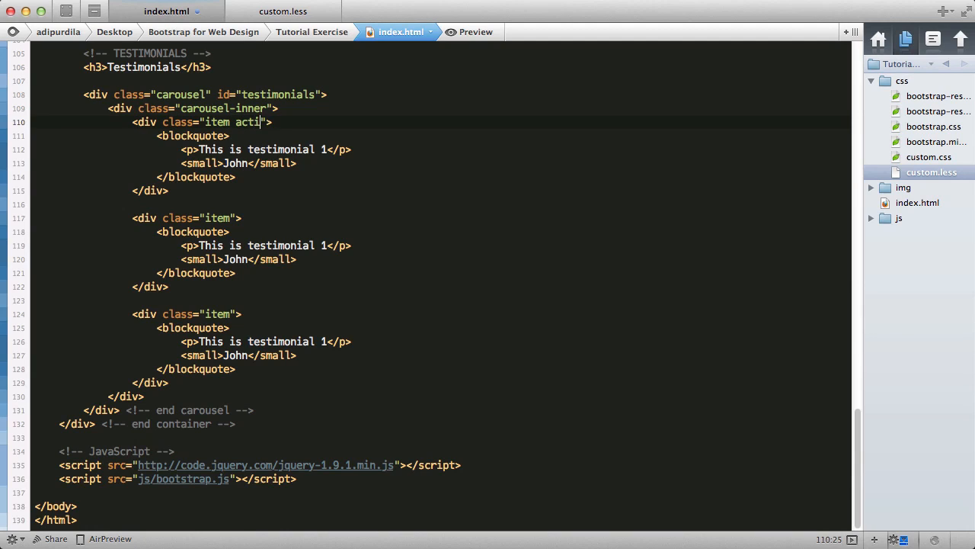
{"action": "type", "text": "ve"}
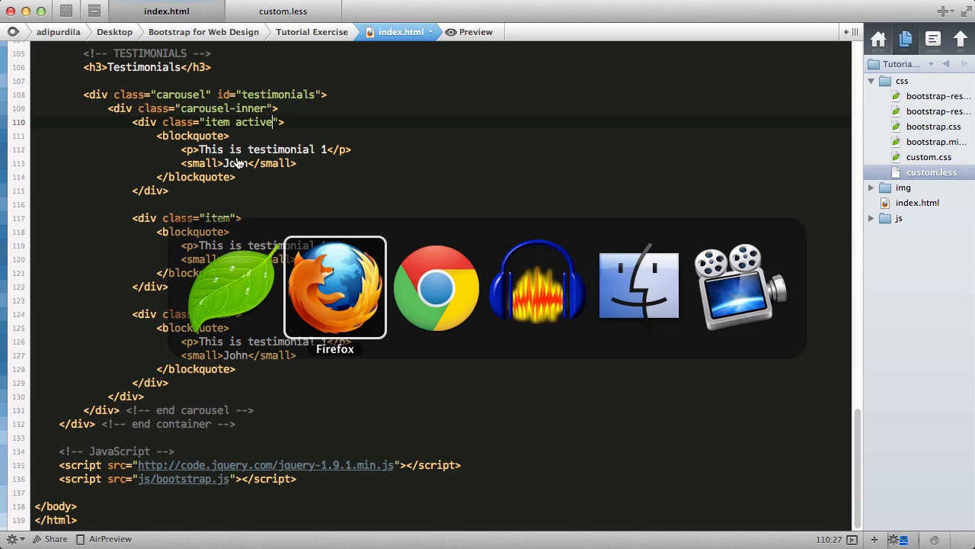
{"action": "left_click", "coordinate": [335, 286]}
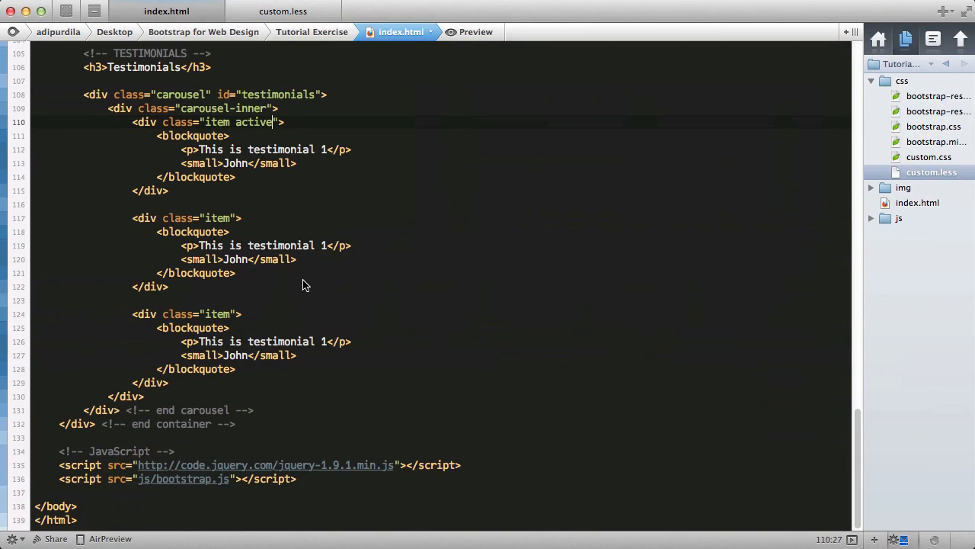
{"action": "left_click", "coordinate": [295, 479]}
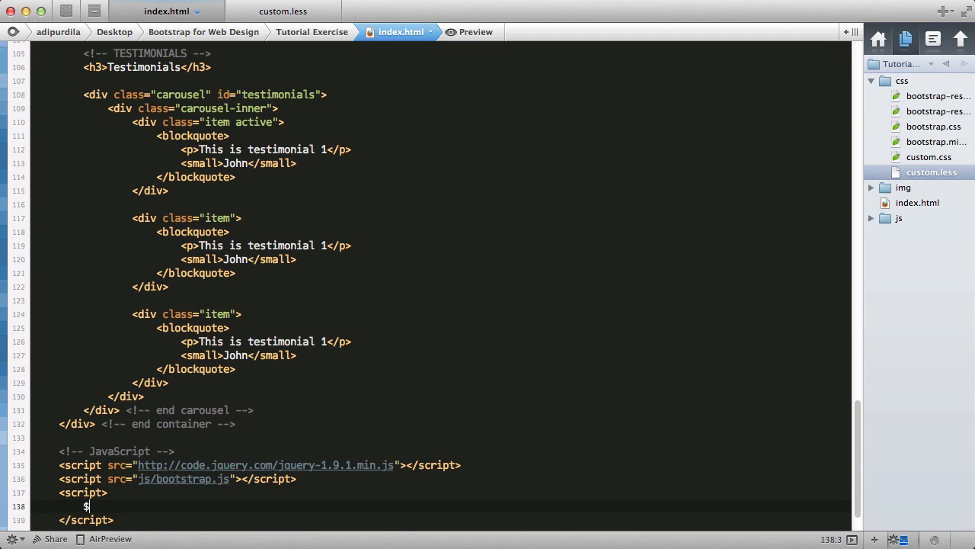
Write a $(document).ready function that selects $('.carousel')
{"action": "type", "text": "(document).ready("}
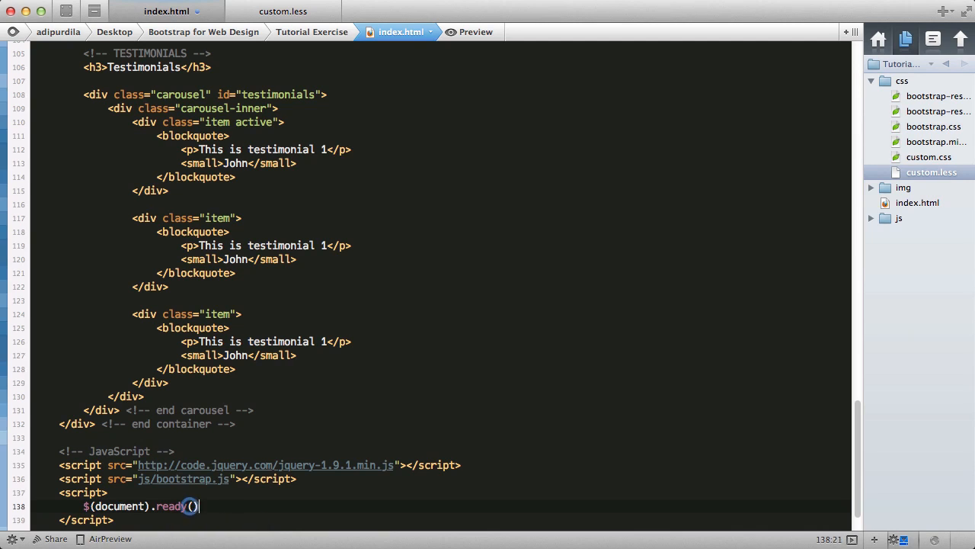
{"action": "type", "text": "function("}
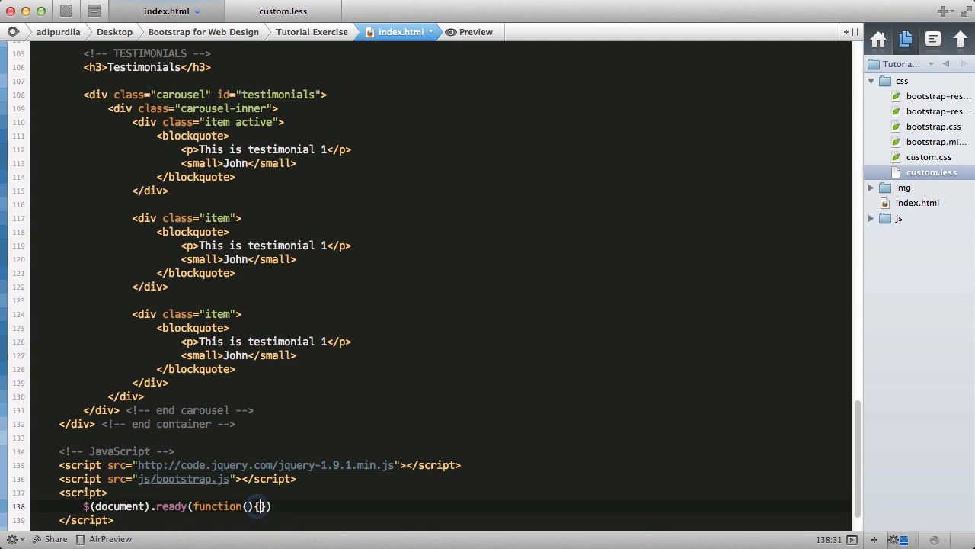
{"action": "key", "text": "enter"}
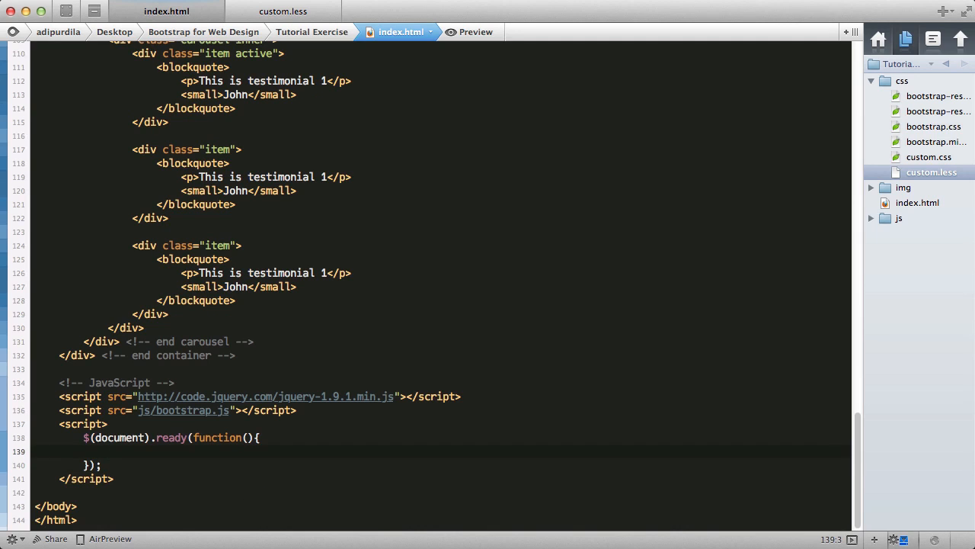
{"action": "type", "text": "$"}
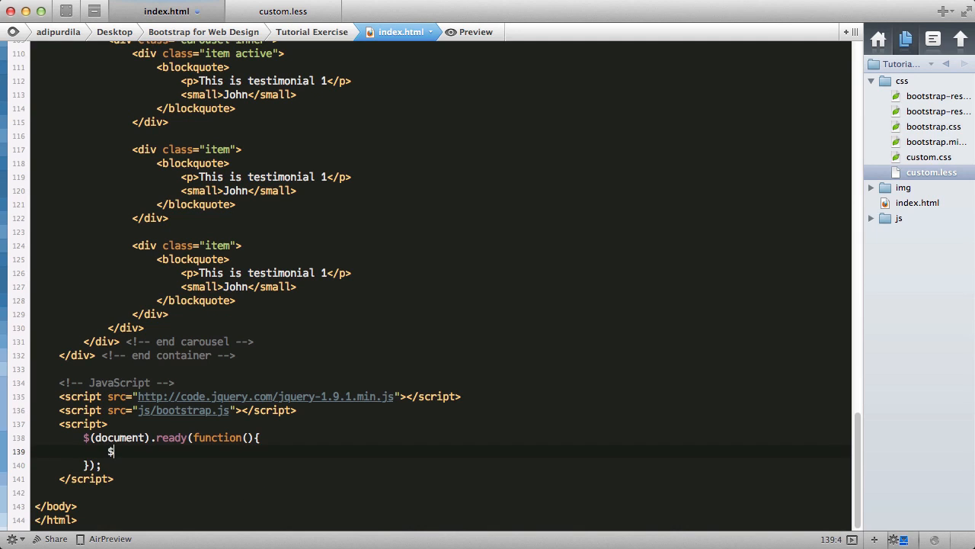
{"action": "type", "text": "('.')"}
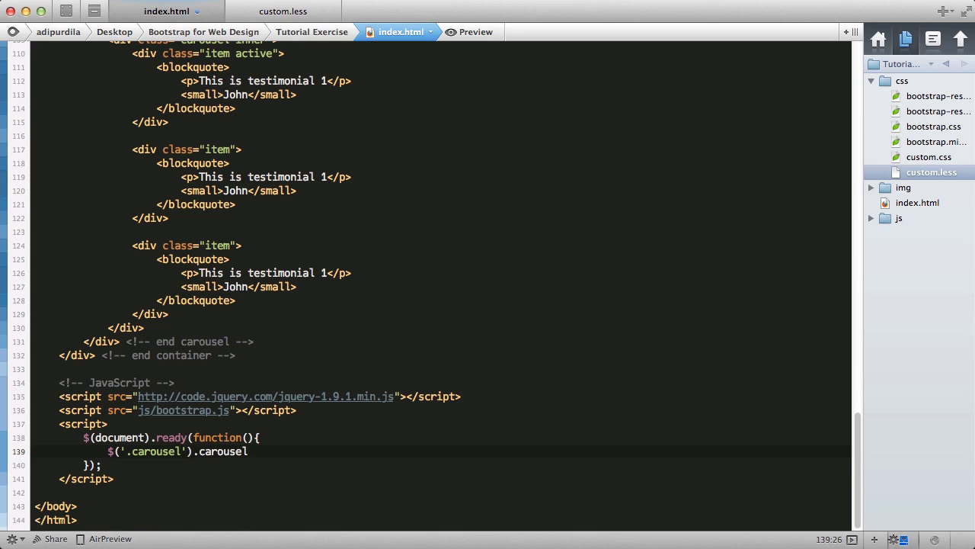
Call .carousel({ interval: 5000 }) on the carousel selection
{"action": "type", "text": "({"}
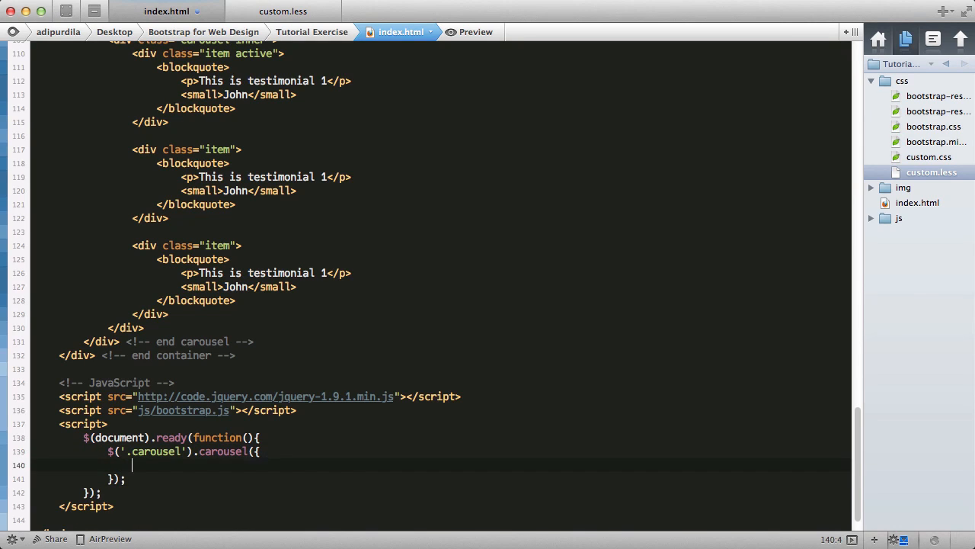
{"action": "type", "text": "interval"}
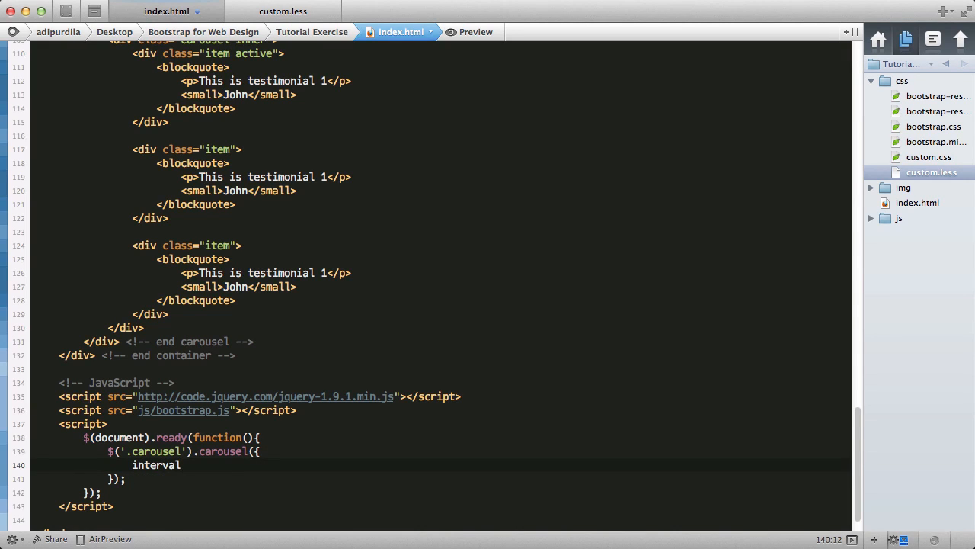
{"action": "type", "text": ": 500"}
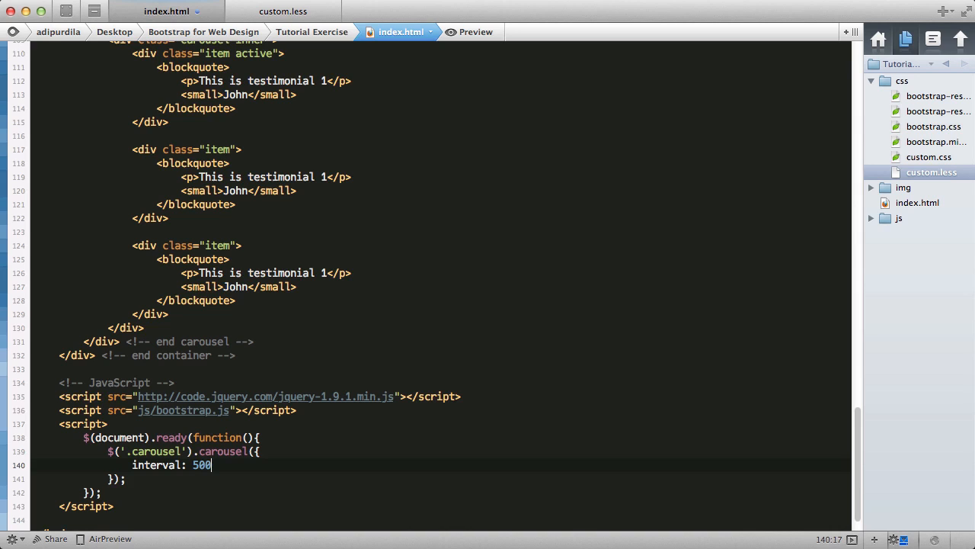
{"action": "type", "text": "0"}
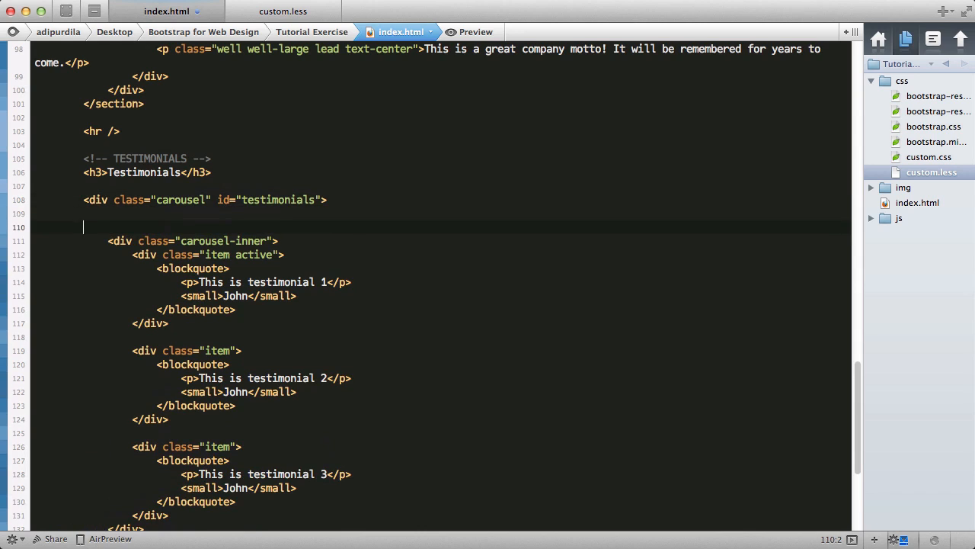
Add ol.carousel-indicators with li items having data-target="#testimonials"
{"action": "key", "text": "Backspace"}
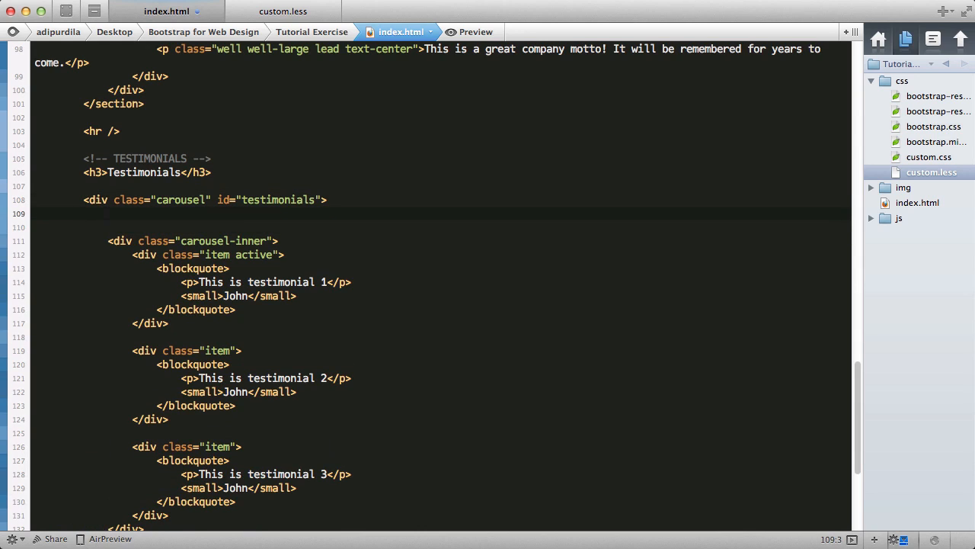
{"action": "type", "text": "ol.carous"}
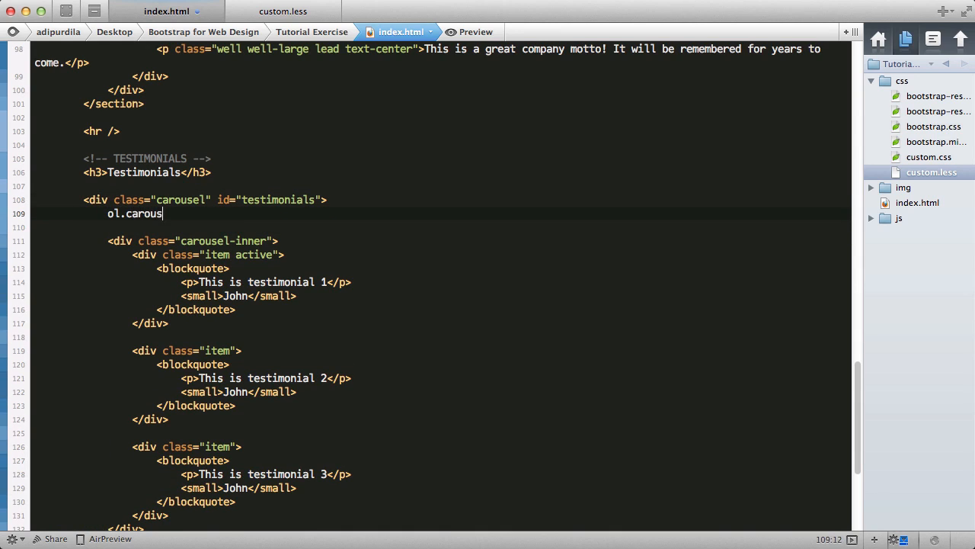
{"action": "type", "text": "el-indicators\">"}
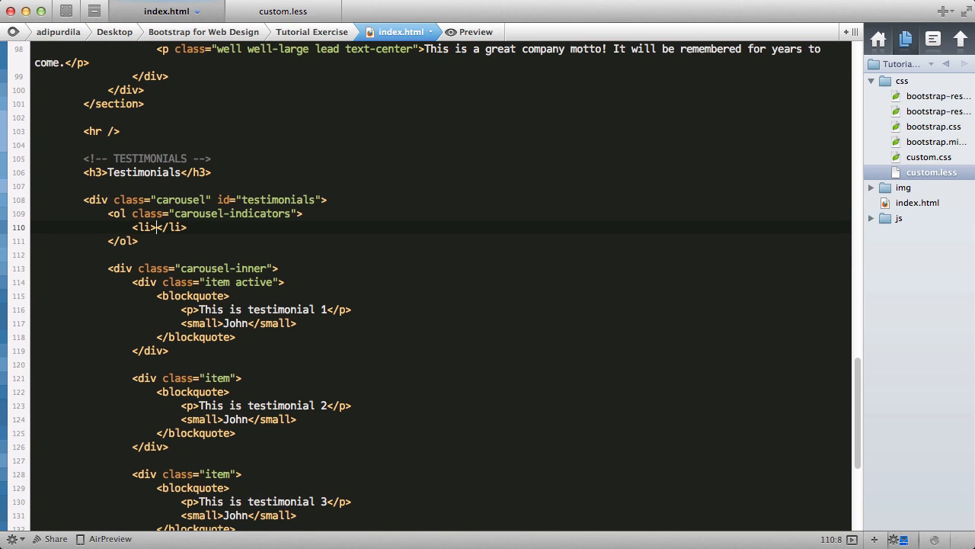
{"action": "type", "text": "data-target=\""}
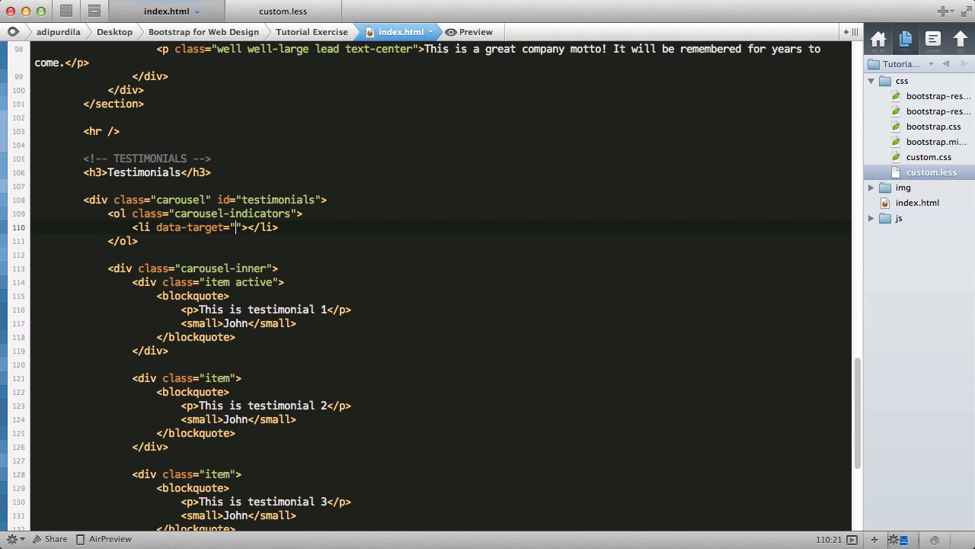
{"action": "type", "text": "#testimonials"}
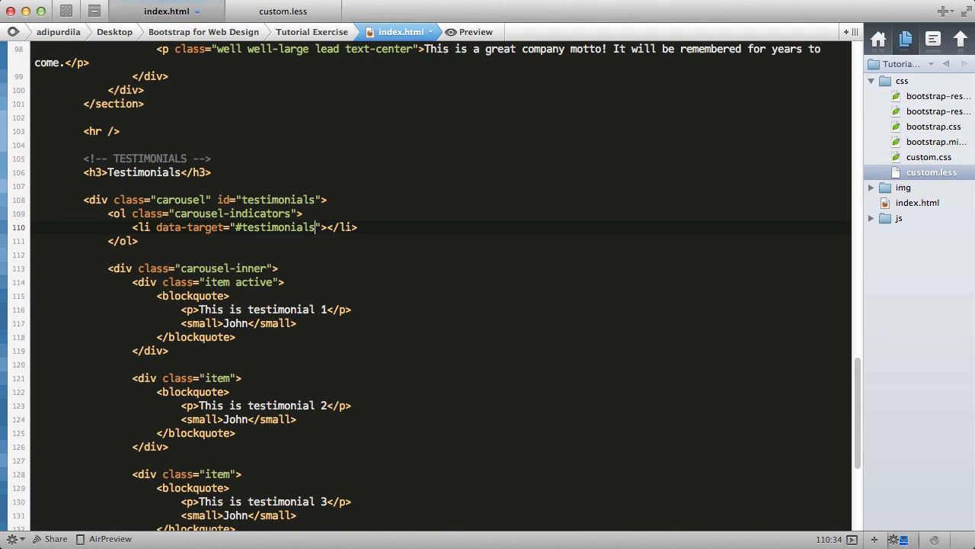
{"action": "double_click", "coordinate": [286, 199]}
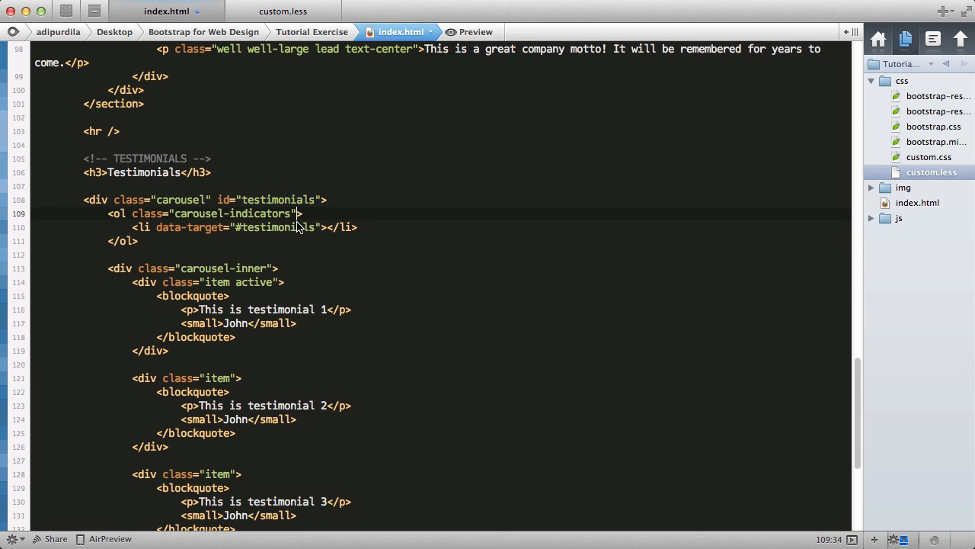
Give the three indicators data-slide-to 0, 1 and 2, marking the first class="active"
{"action": "type", "text": "data-slide-to=\"0"}
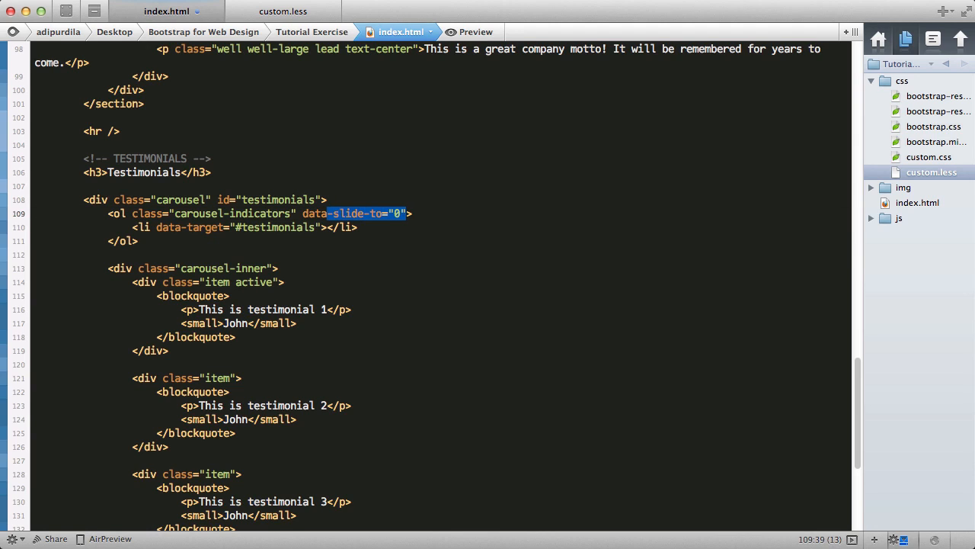
{"action": "key", "text": "Backspace"}
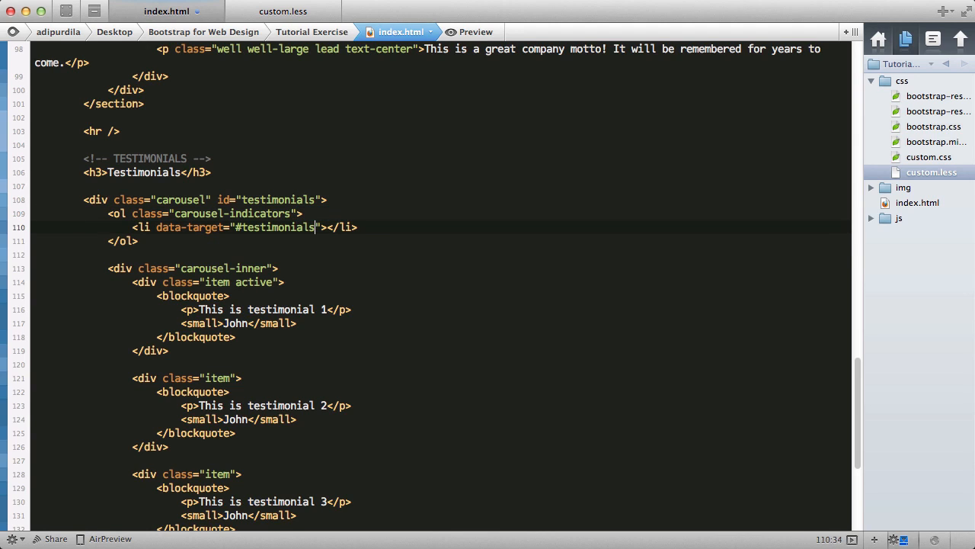
{"action": "type", "text": "data-slide-to=\"0\""}
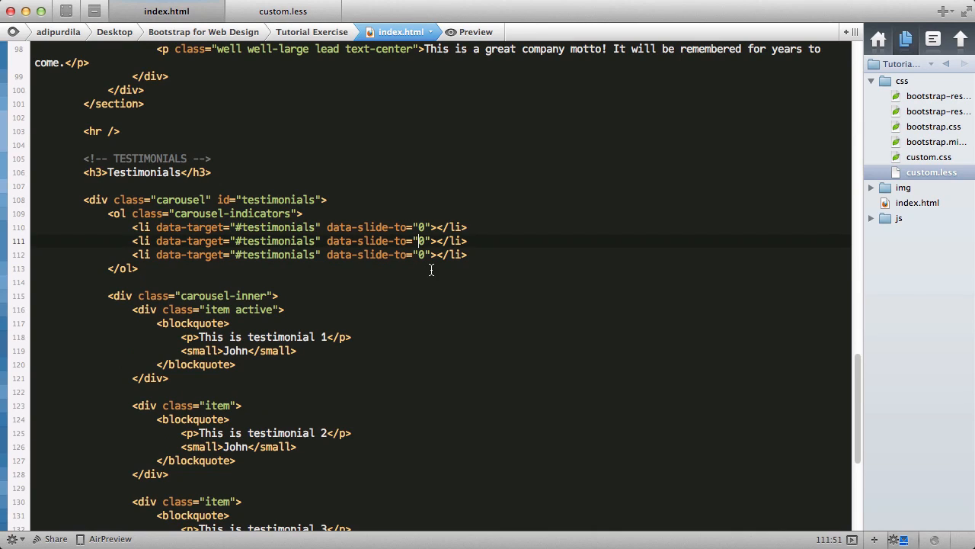
{"action": "type", "text": "1"}
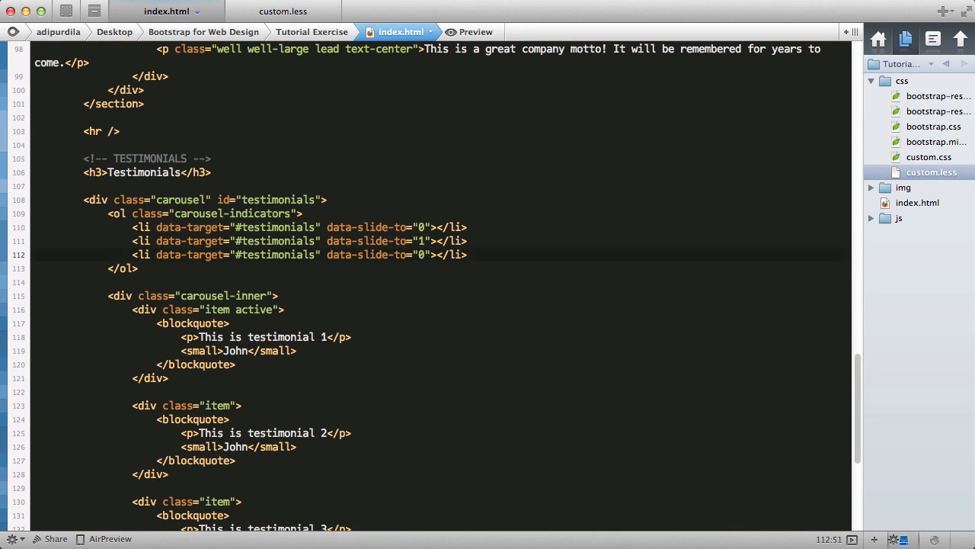
{"action": "type", "text": "2"}
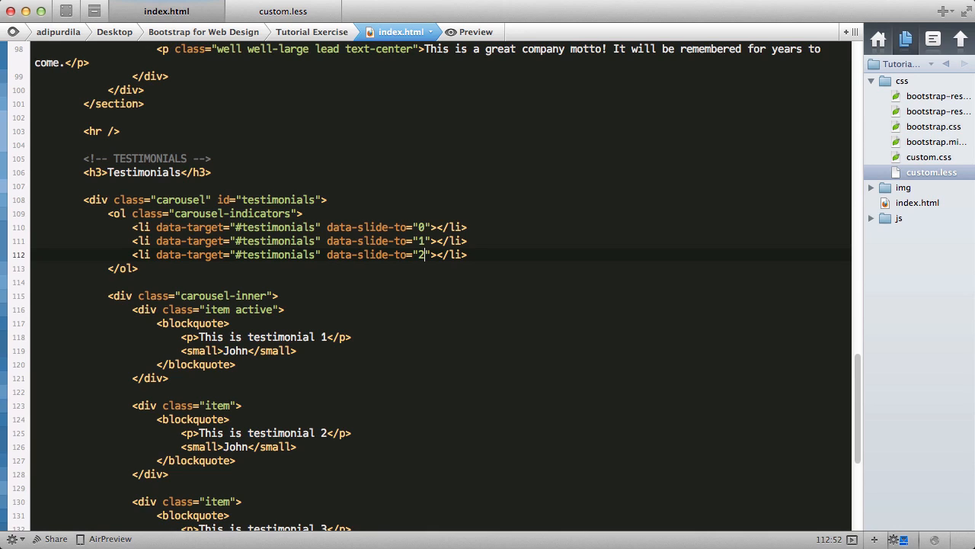
{"action": "type", "text": "class=\"\""}
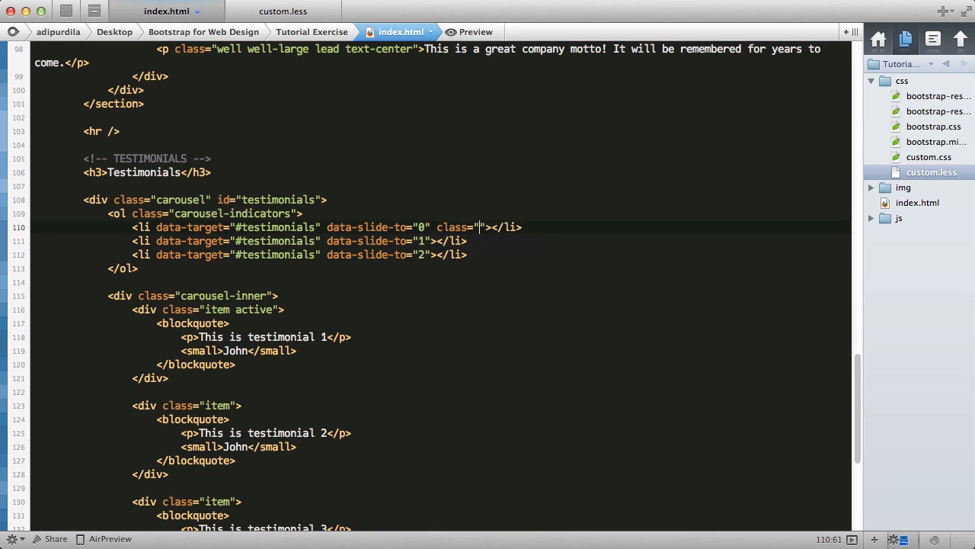
{"action": "type", "text": "active"}
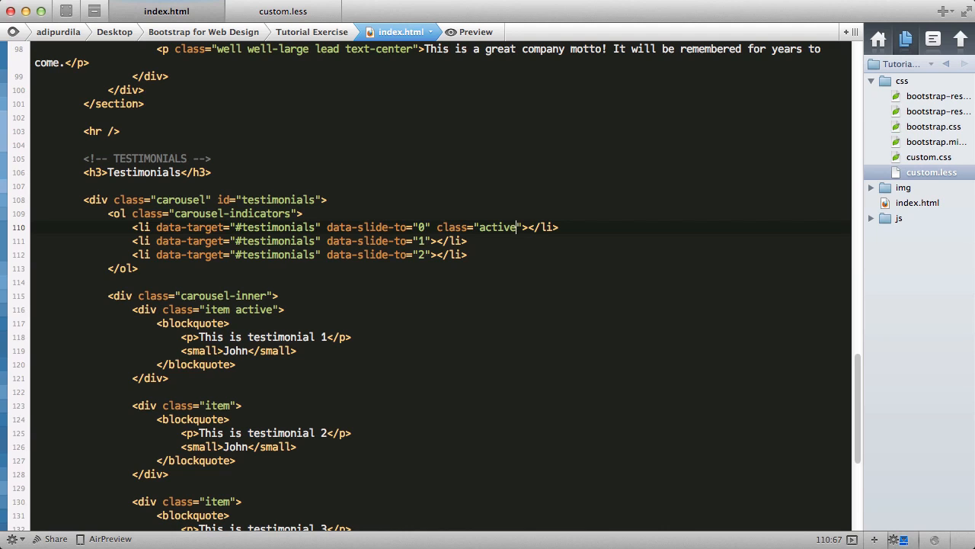
{"action": "left_click", "coordinate": [335, 286]}
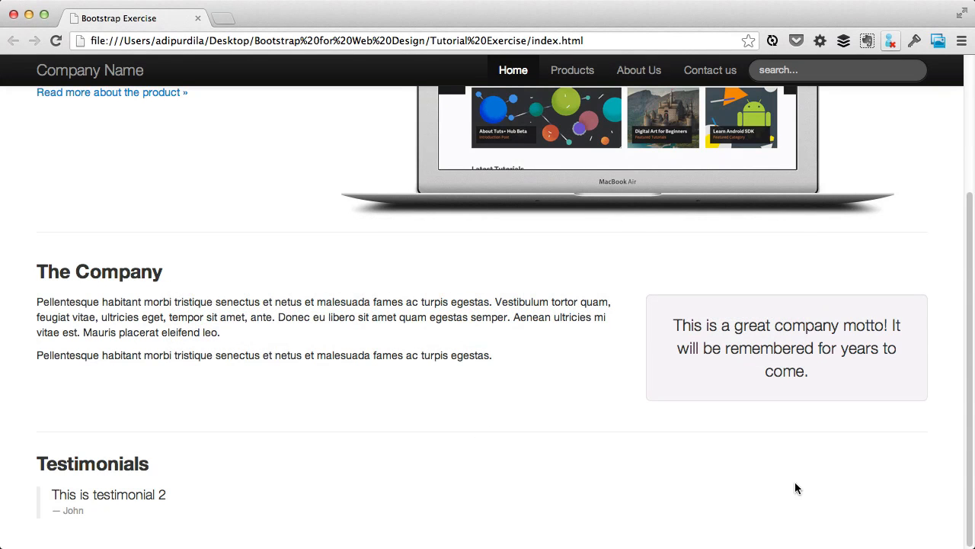
{"action": "mouse_move", "coordinate": [881, 481]}
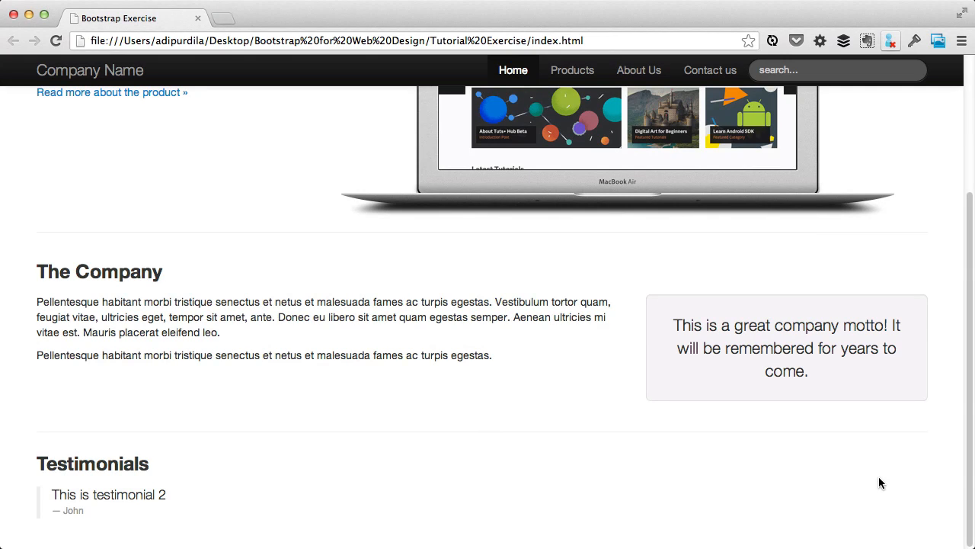
{"action": "mouse_move", "coordinate": [915, 488]}
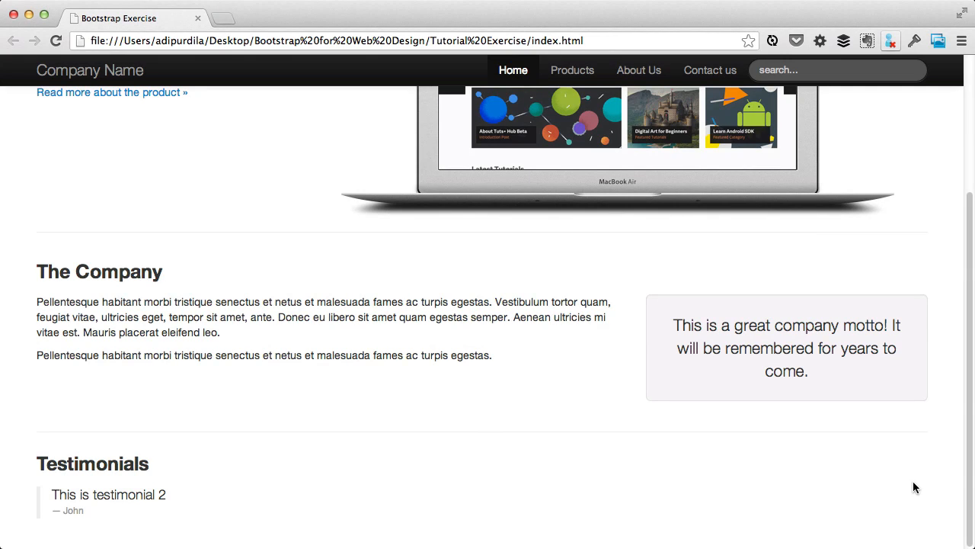
{"action": "mouse_move", "coordinate": [913, 488]}
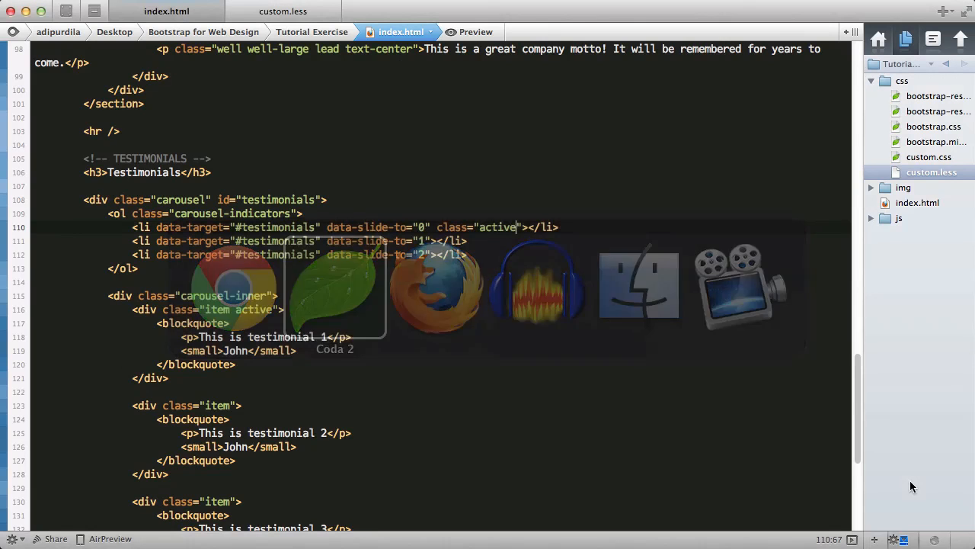
Insert an <hr /> after the end of the testimonials carousel
{"action": "scroll", "scroll_direction": "down", "scroll_amount": 3}
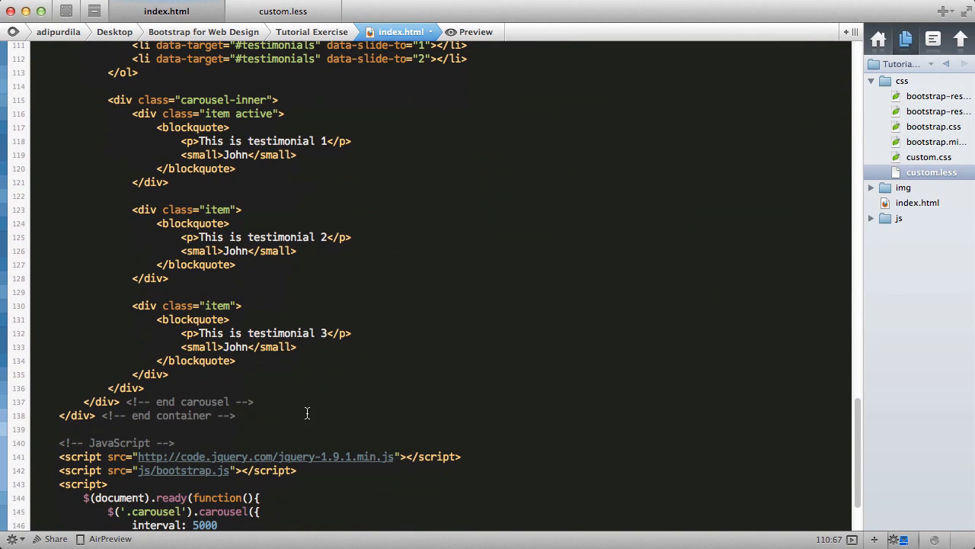
{"action": "type", "text": "<hr />"}
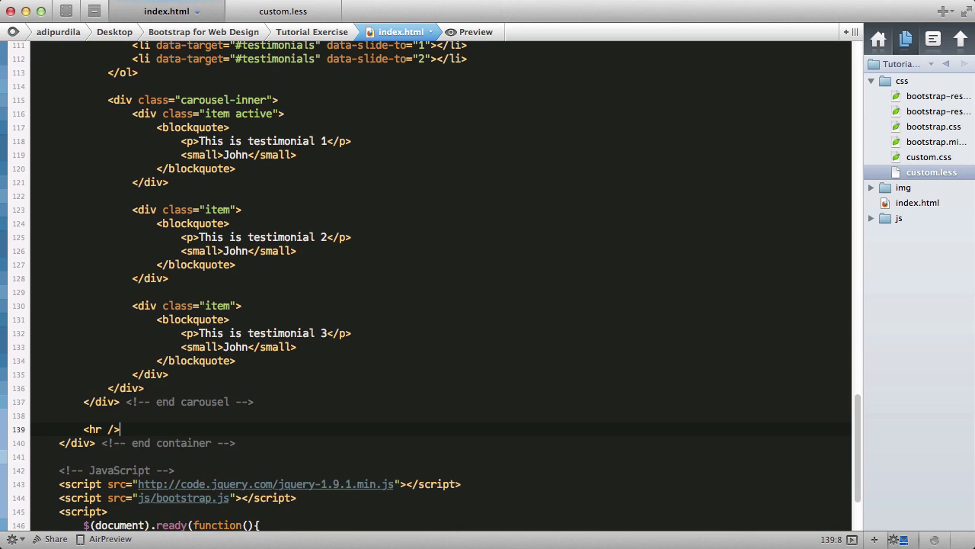
{"action": "key", "text": "enter"}
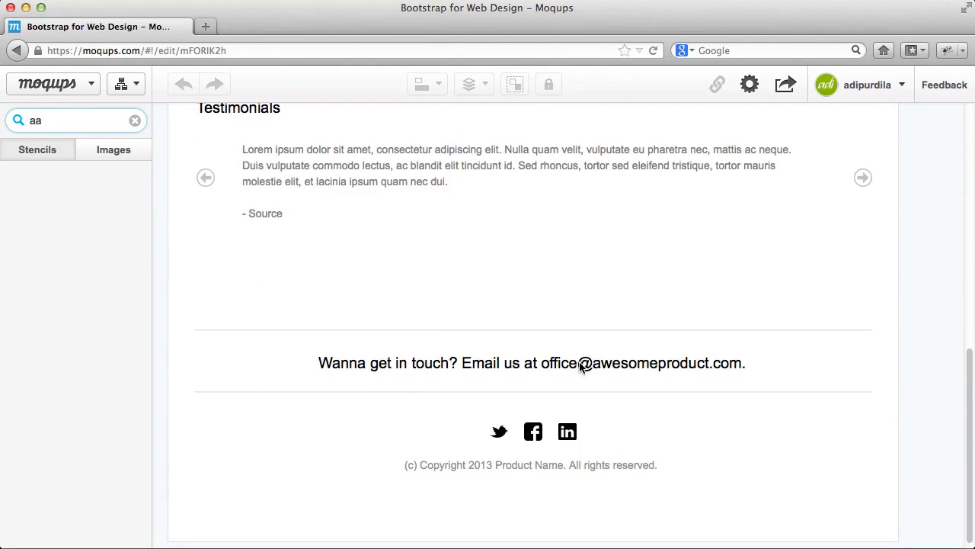
{"action": "mouse_move", "coordinate": [703, 368]}
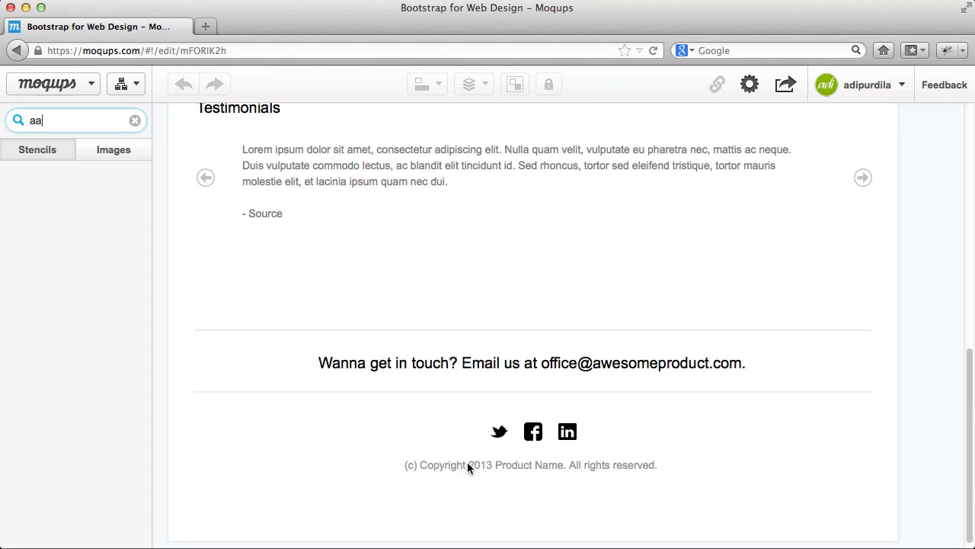
{"action": "mouse_move", "coordinate": [615, 466]}
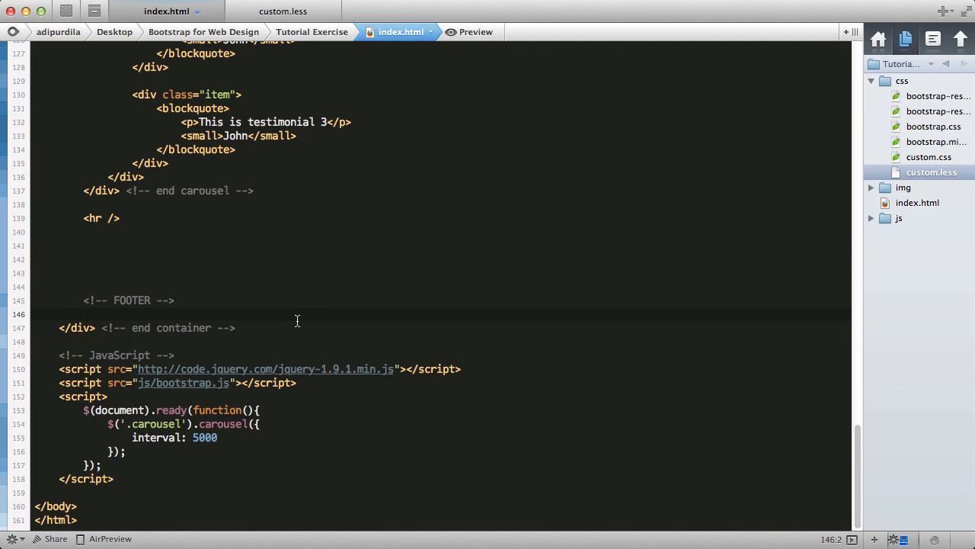
{"action": "type", "text": "<section></section>"}
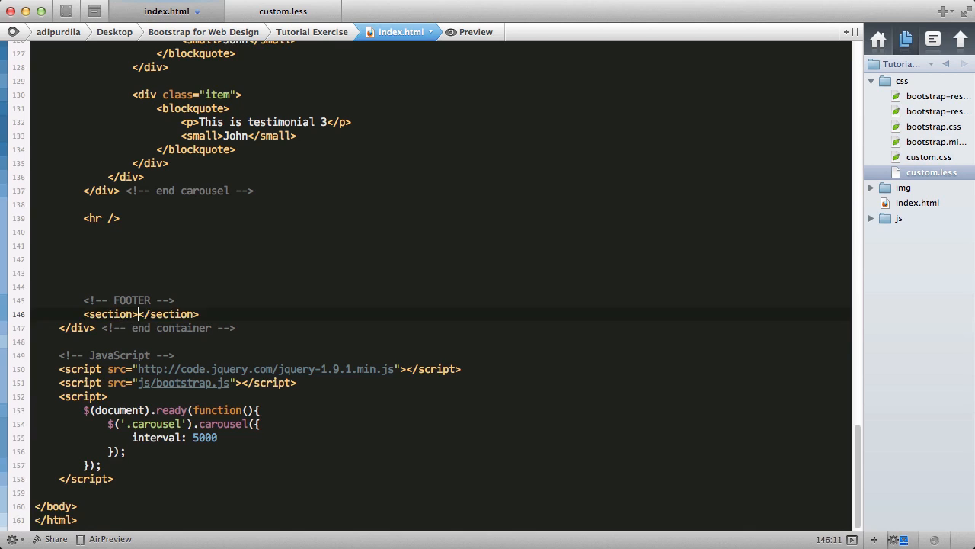
{"action": "type", "text": "p"}
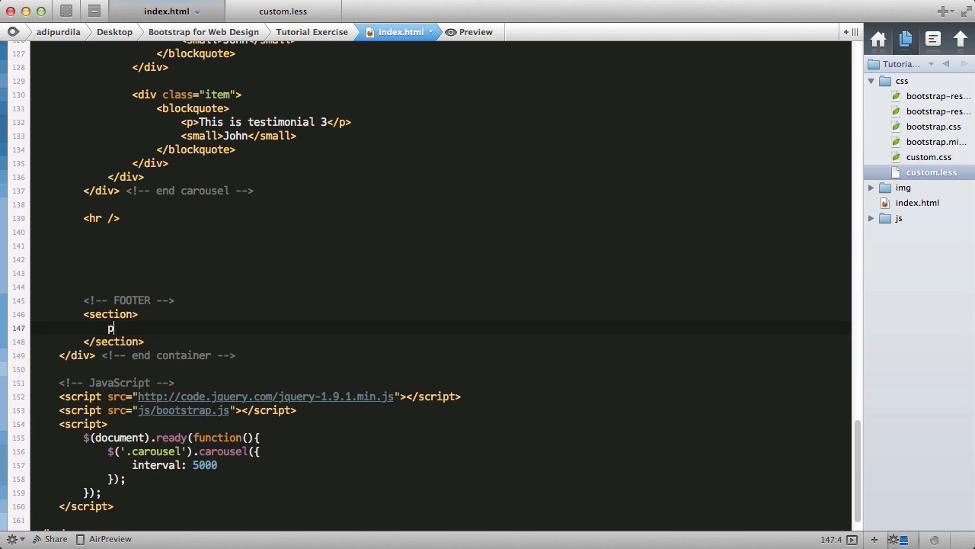
{"action": "type", "text": ".lead"}
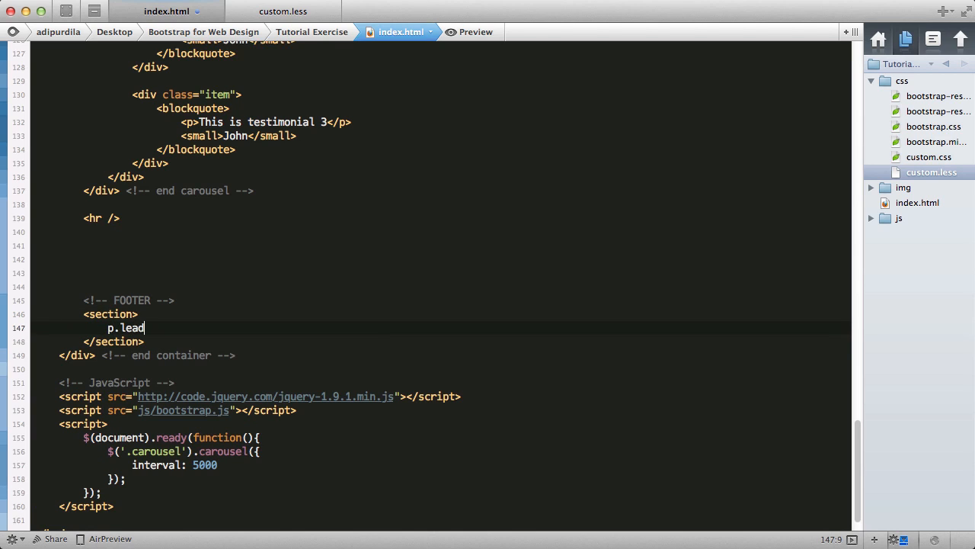
{"action": "type", "text": ".text"}
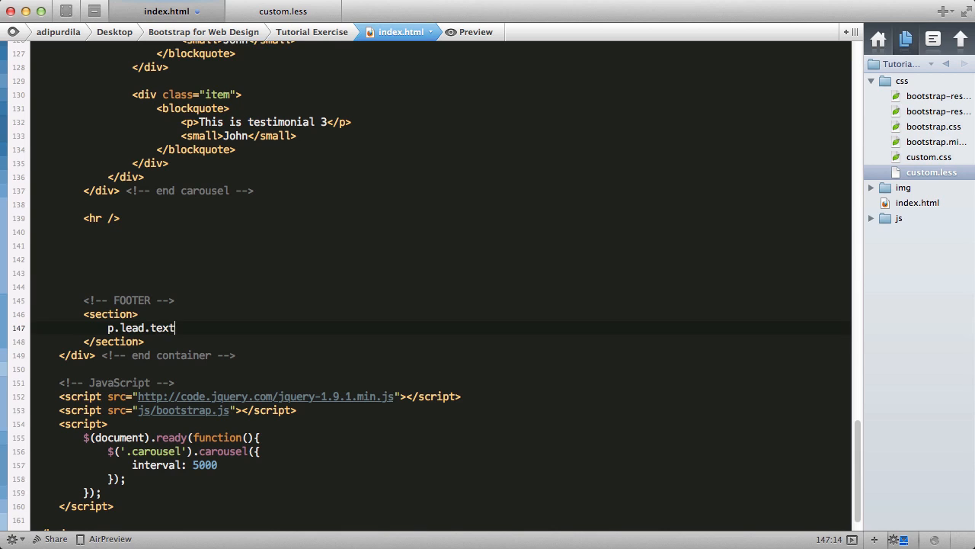
{"action": "type", "text": "-center"}
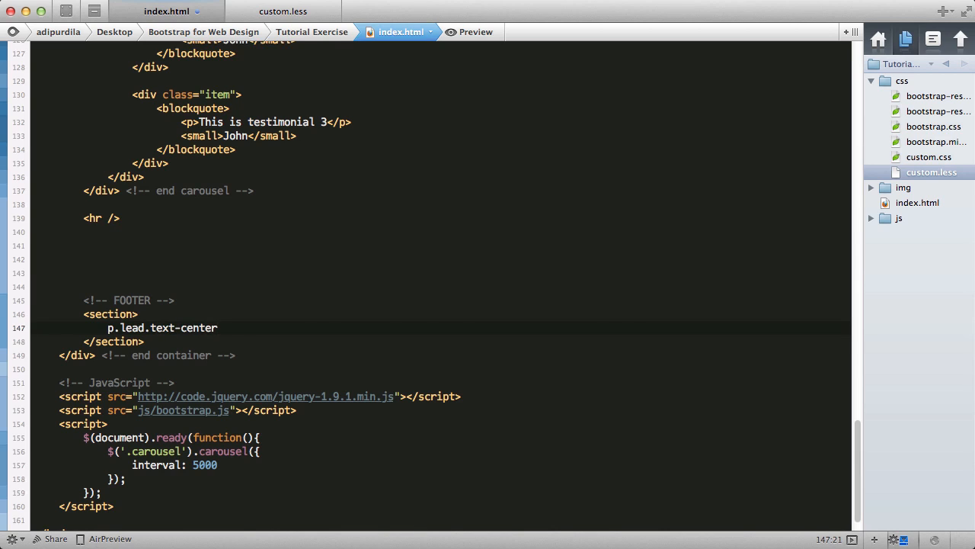
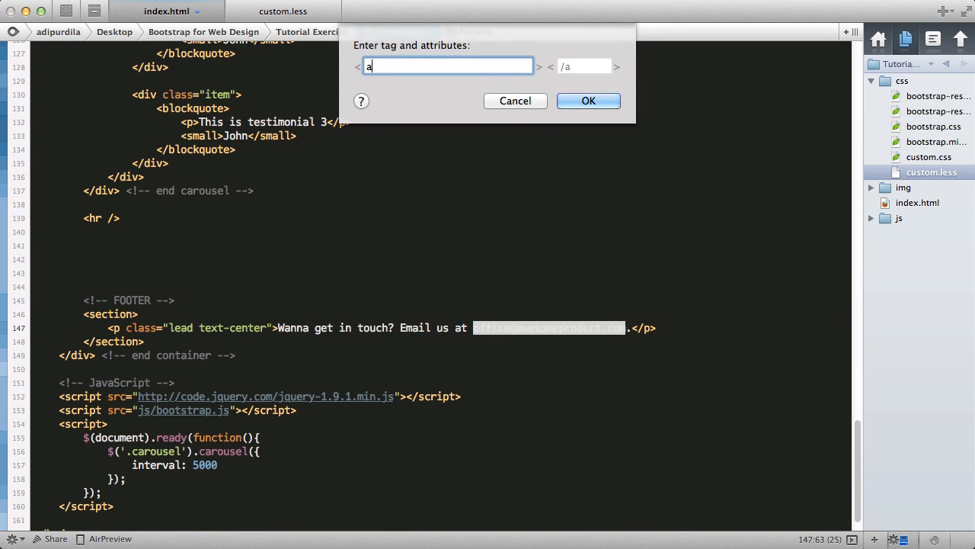
Wrap the email address in an a href="" link
{"action": "type", "text": "href=\"\""}
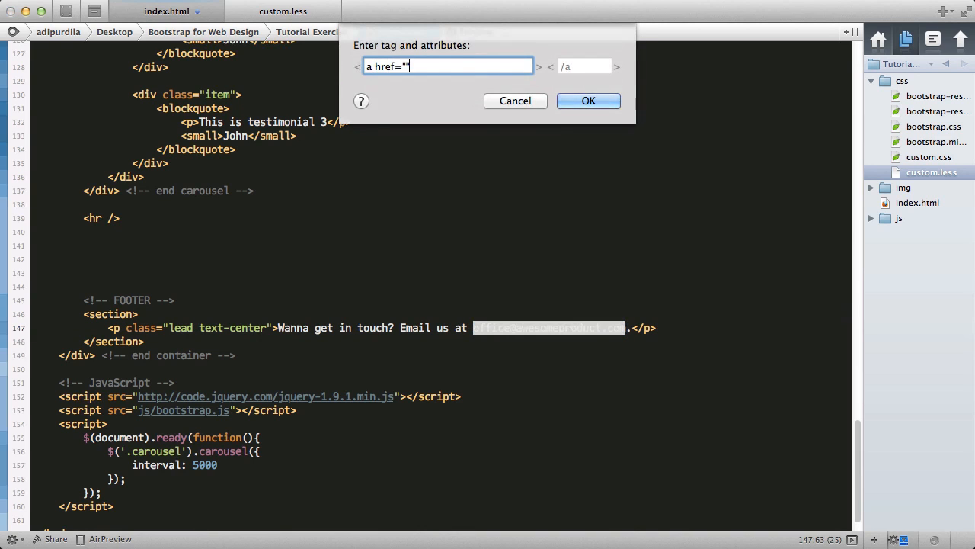
{"action": "left_click", "coordinate": [588, 100]}
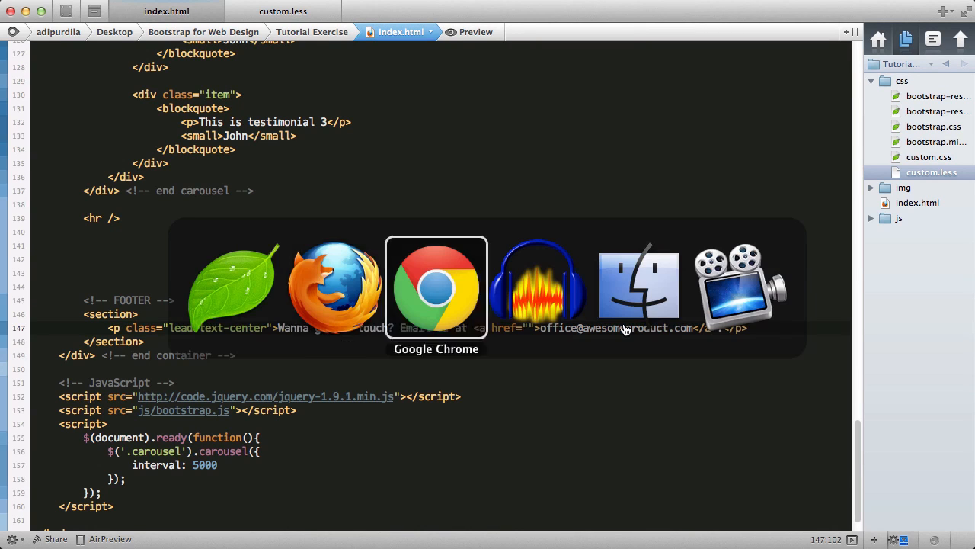
{"action": "left_click", "coordinate": [436, 286]}
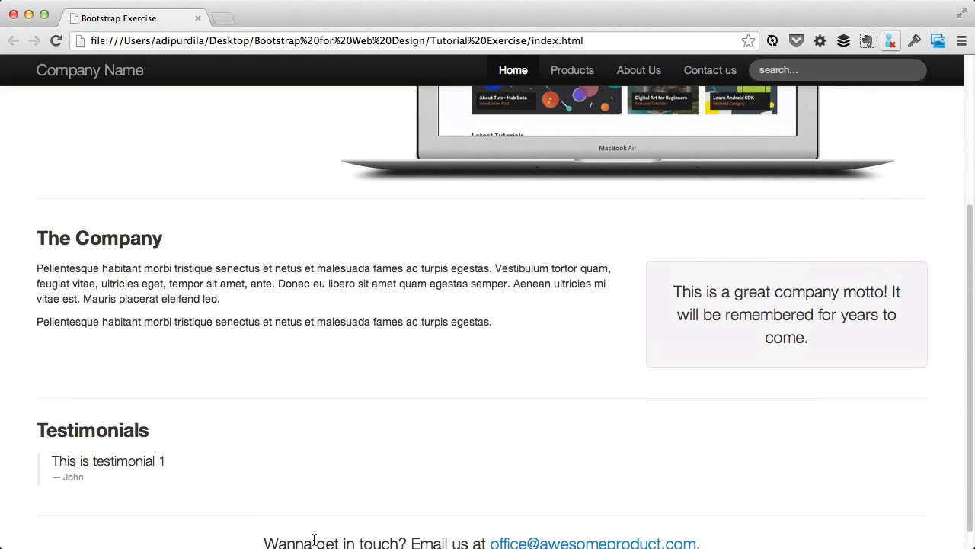
Reload the page in Chrome and scroll to the footer to check the email link
{"action": "scroll", "scroll_direction": "down", "scroll_amount": 3}
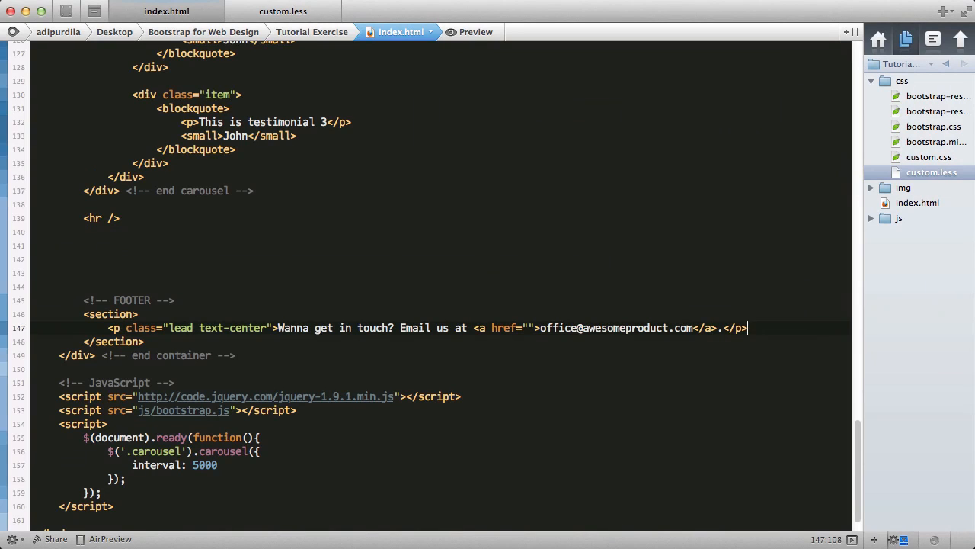
{"action": "left_click", "coordinate": [475, 31]}
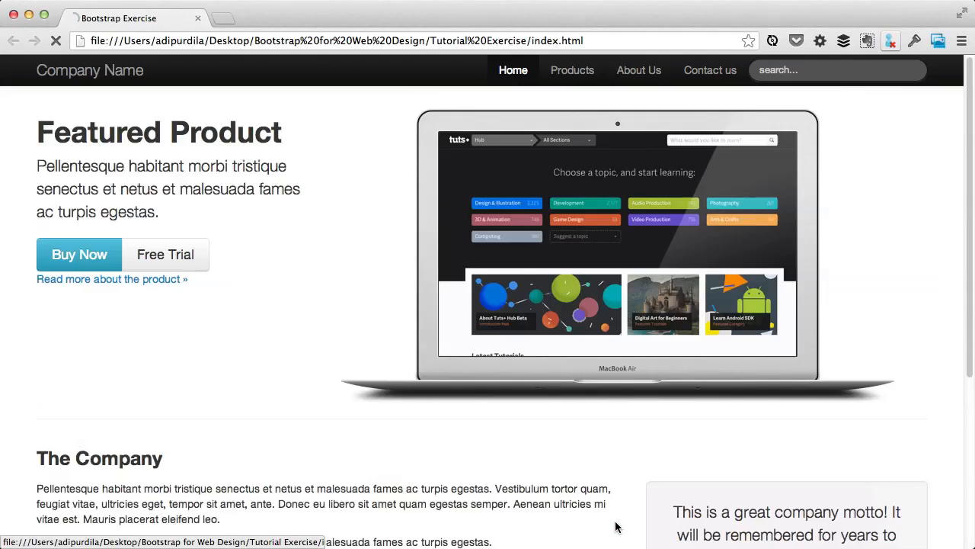
{"action": "scroll", "scroll_direction": "down", "scroll_amount": 3}
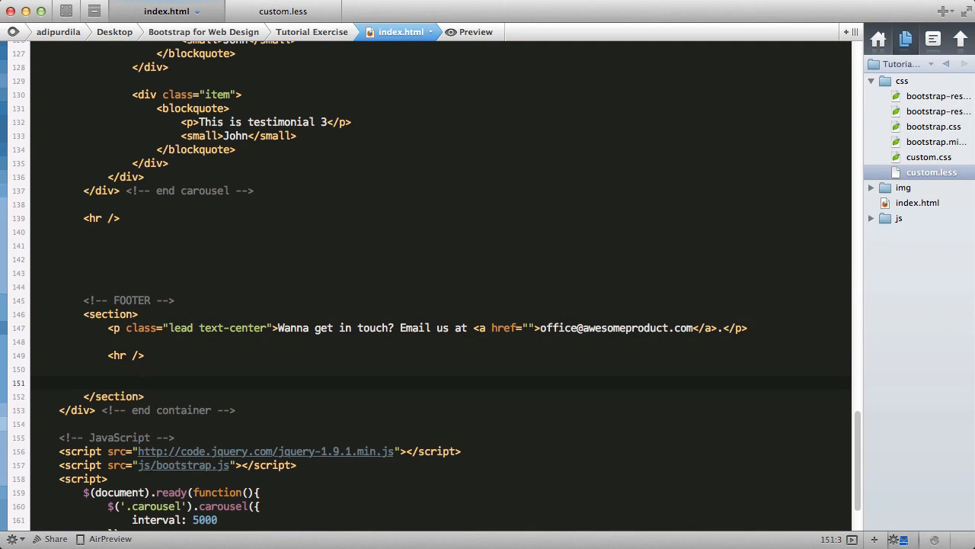
Write the ul.inline abbreviation below the footer's <hr /> for the social links list
{"action": "type", "text": "ul"}
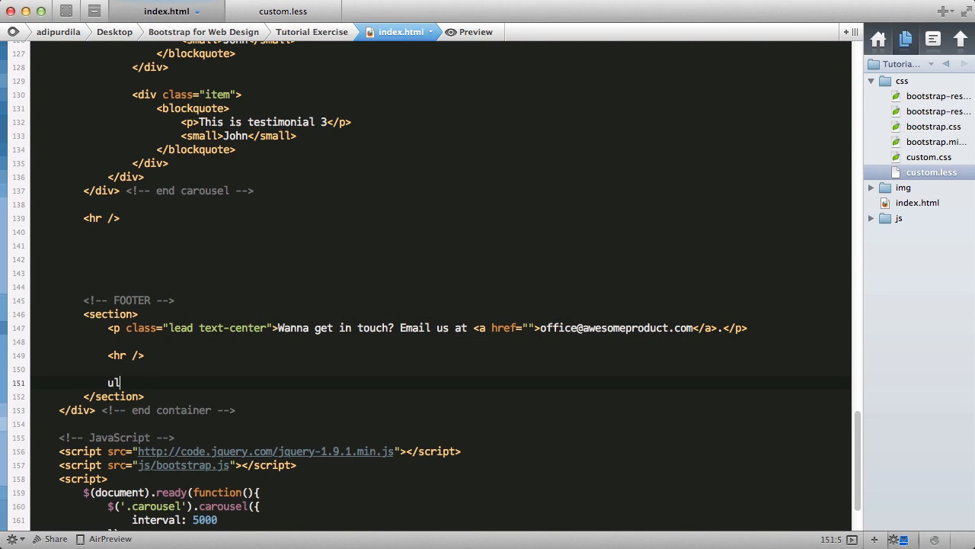
{"action": "type", "text": "."}
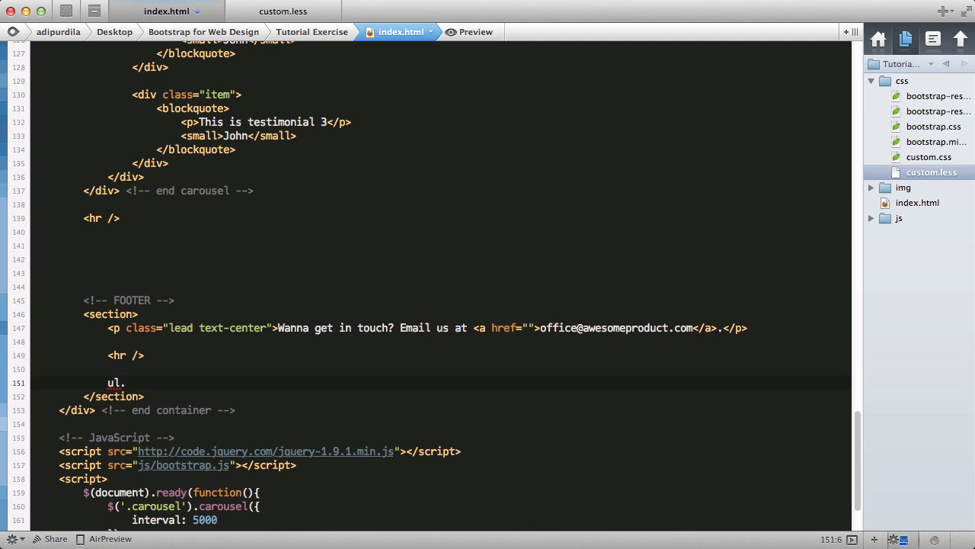
{"action": "type", "text": "inline"}
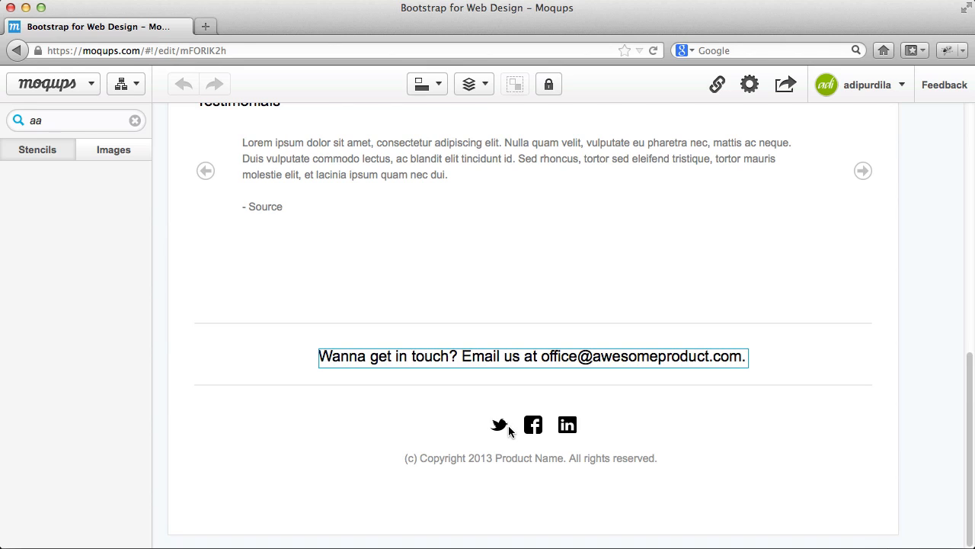
{"action": "mouse_move", "coordinate": [598, 442]}
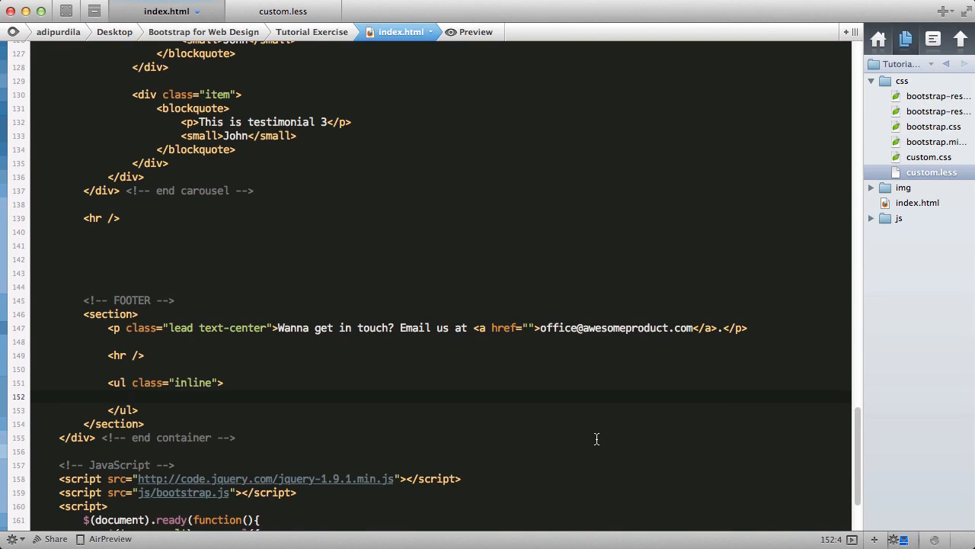
Add a first list item with a bold 'Follow Us On:' label
{"action": "type", "text": "li></li>"}
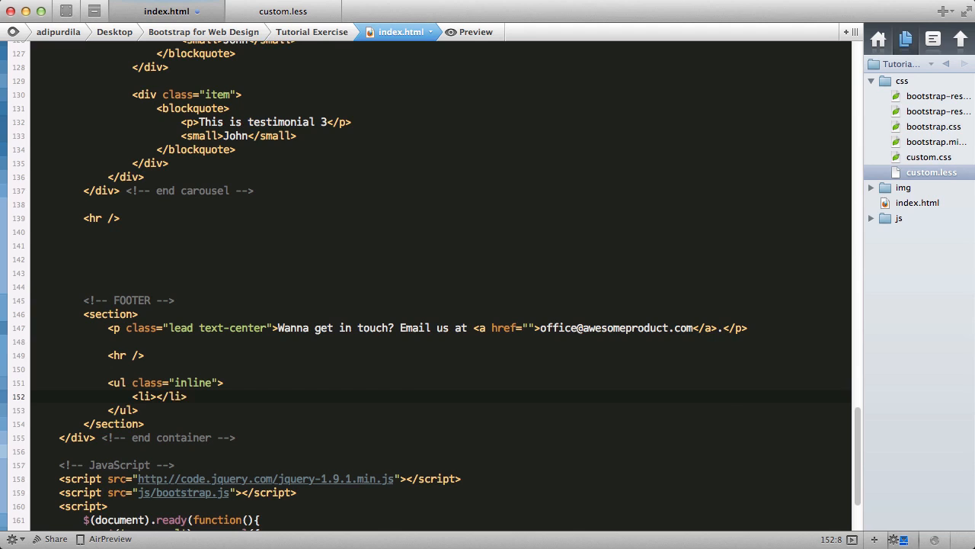
{"action": "type", "text": "<strong>Fo</strong>"}
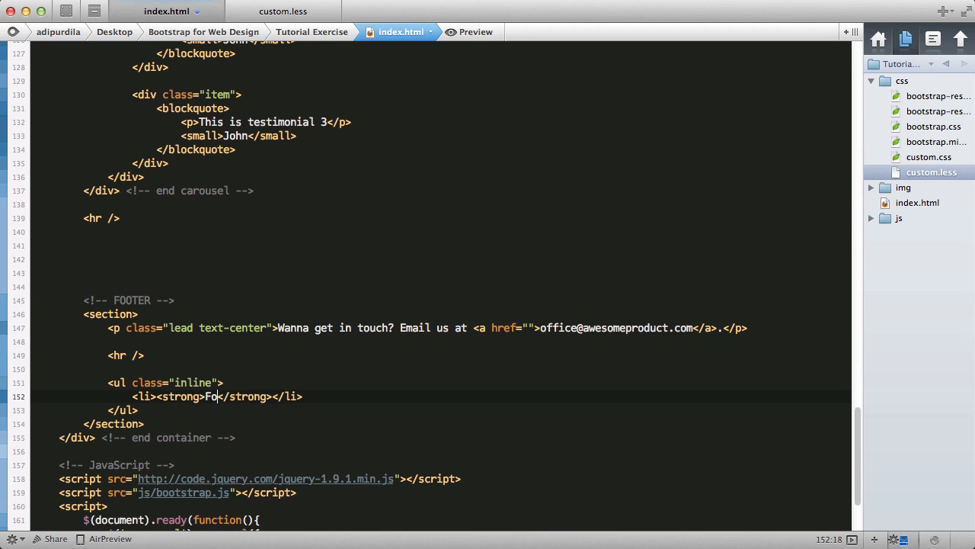
{"action": "type", "text": "llow Us"}
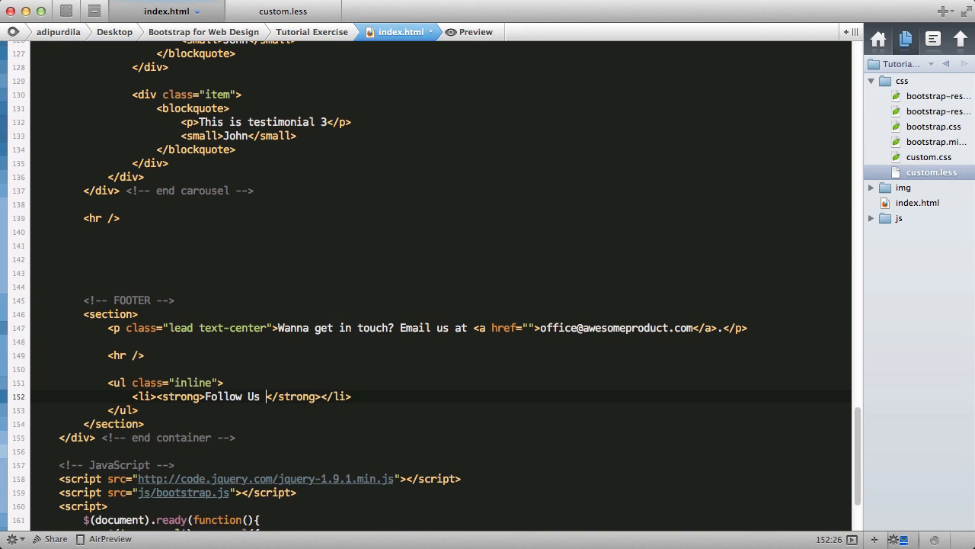
{"action": "type", "text": "On:"}
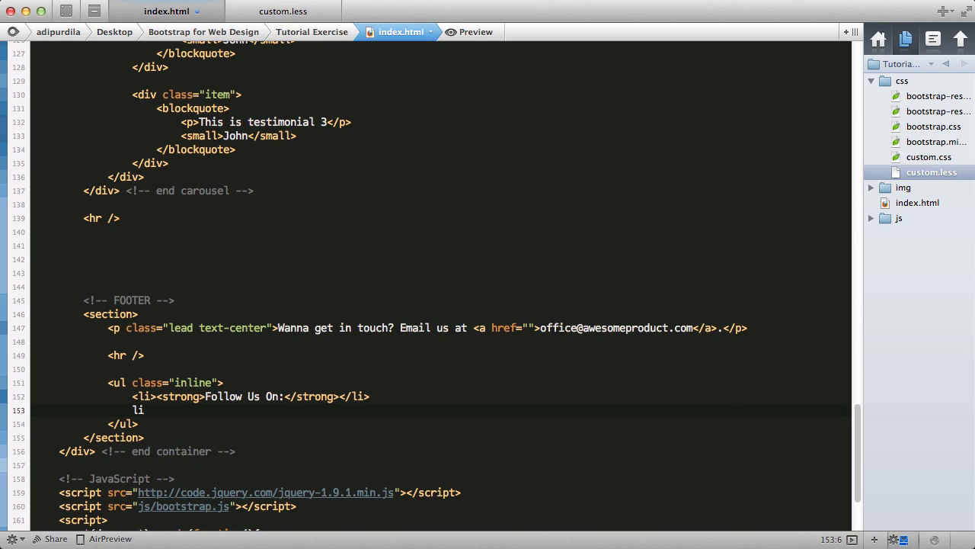
Expand li*3>a[href] into three link items named Twitter, Facebook and LinkedIn
{"action": "type", "text": "*3"}
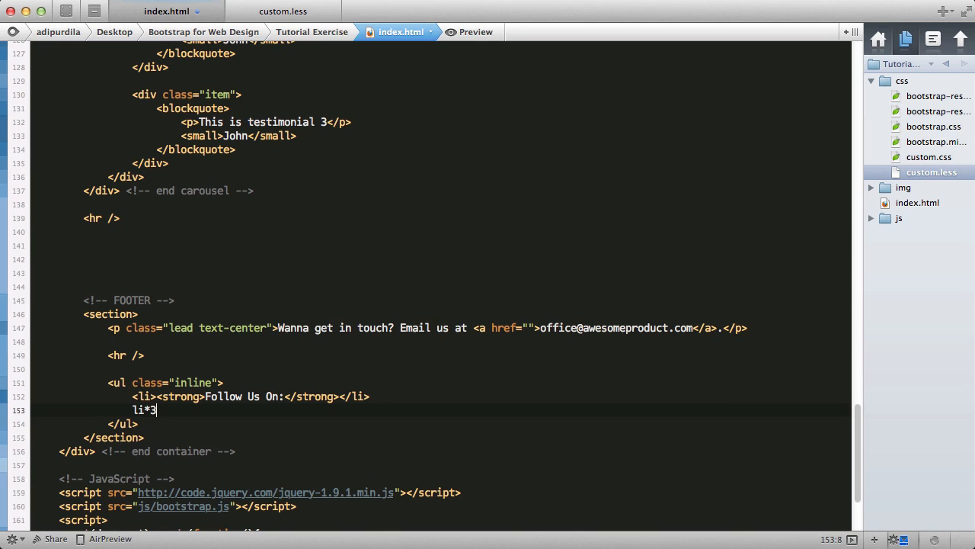
{"action": "key", "text": "Tab"}
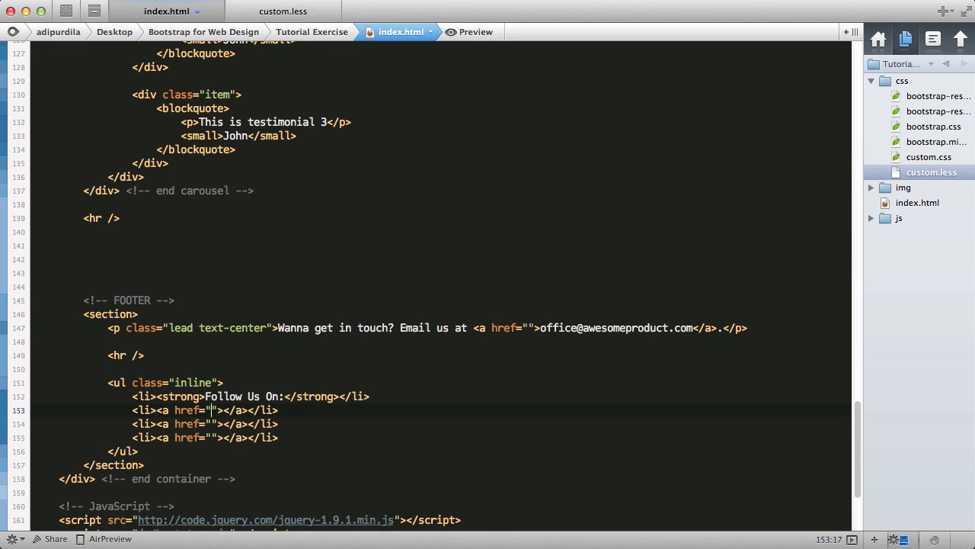
{"action": "type", "text": "Twitter"}
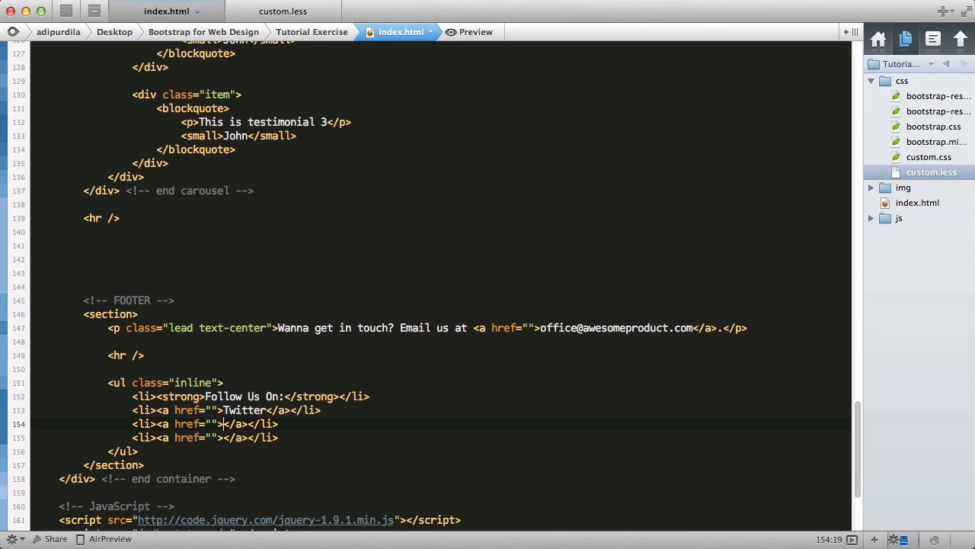
{"action": "type", "text": "Facebook"}
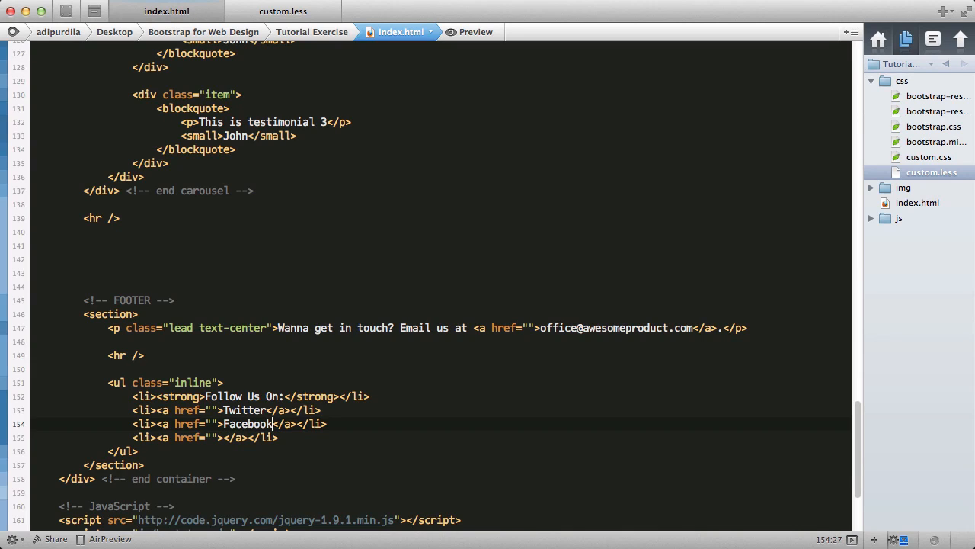
{"action": "type", "text": "Li"}
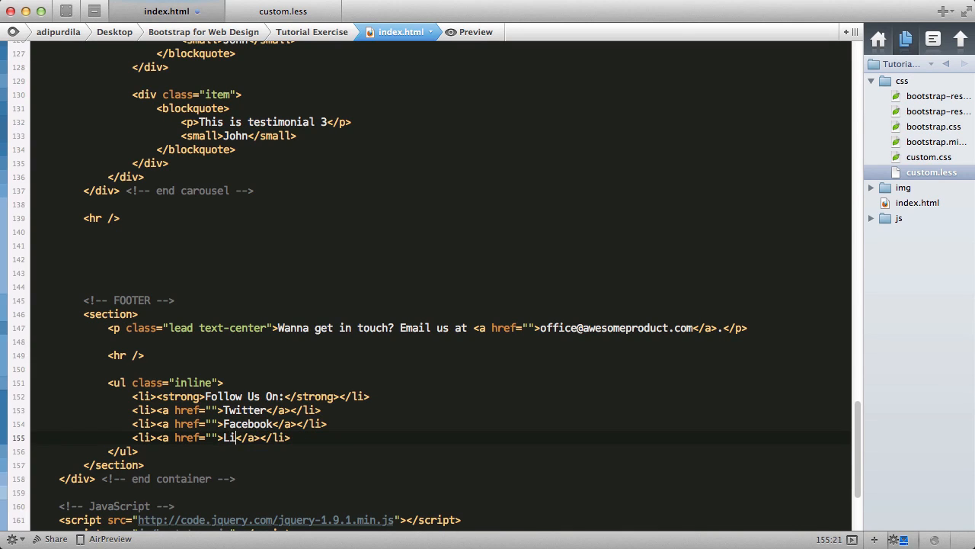
{"action": "type", "text": "nkedIn"}
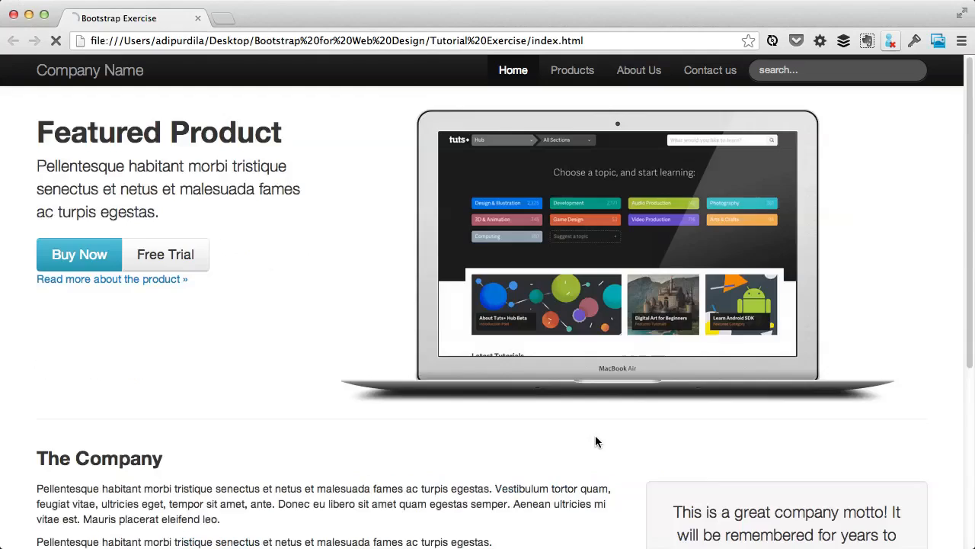
{"action": "scroll", "scroll_direction": "down", "scroll_amount": 3}
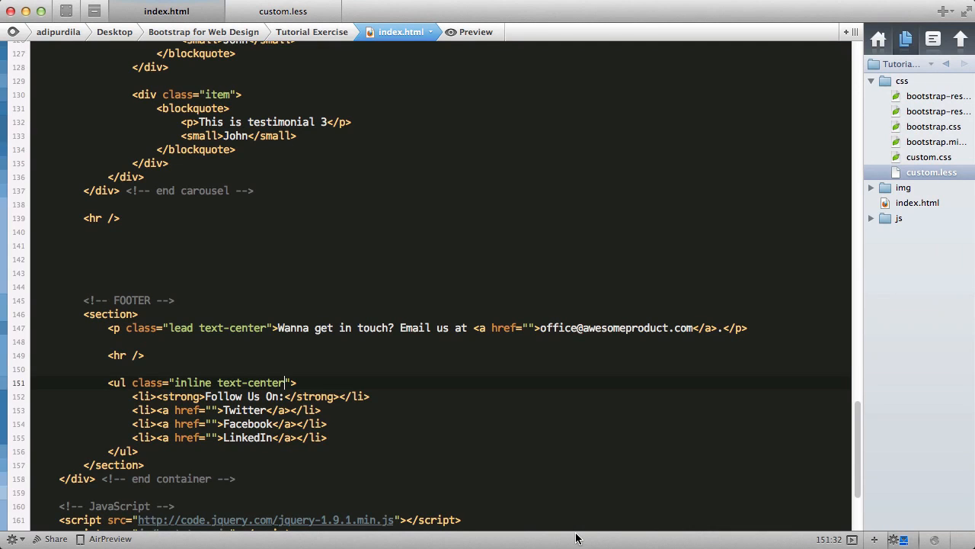
Add a centred muted paragraph reading '&copy; Copyright 2013 Company Name' beneath the links
{"action": "type", "text": "p class=\"text-center\"></p>"}
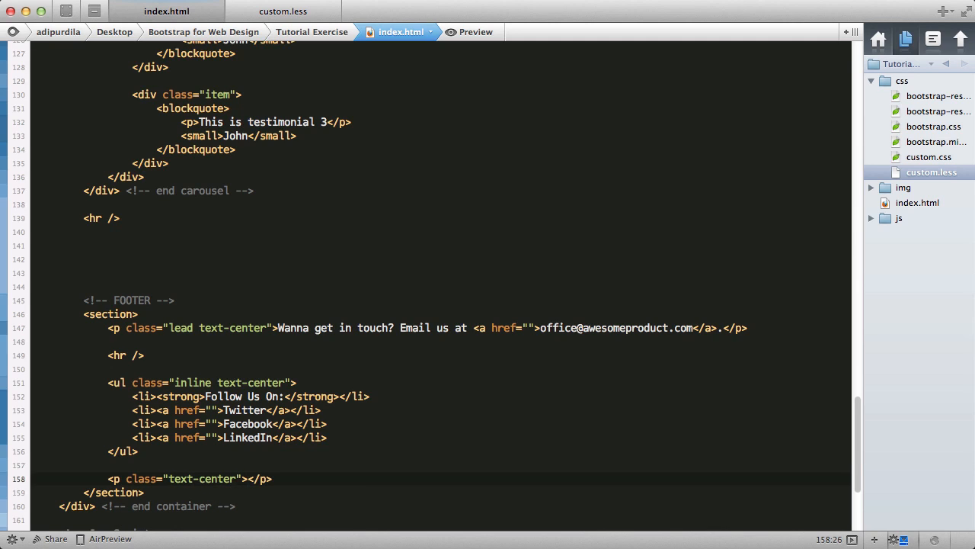
{"action": "type", "text": "&copy"}
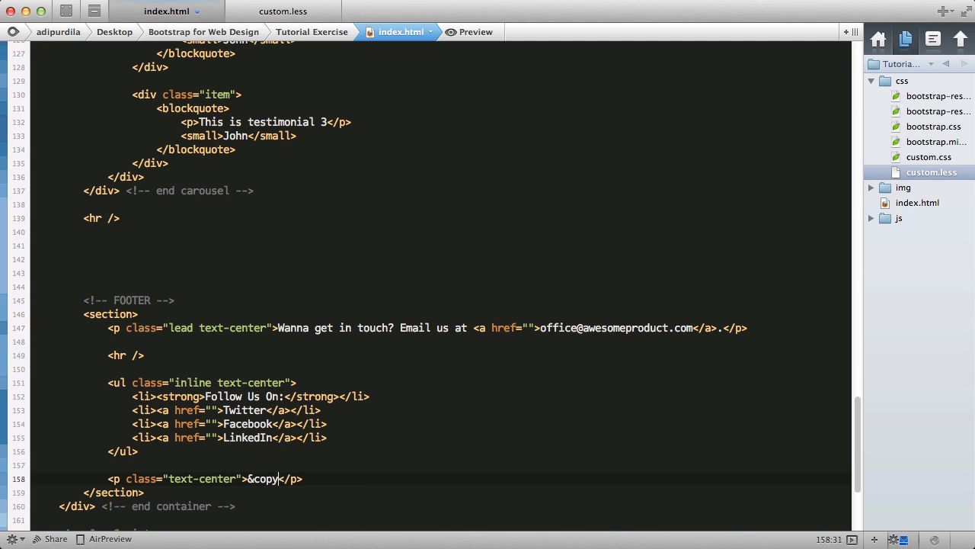
{"action": "type", "text": "; Copyright 2013 Company Name"}
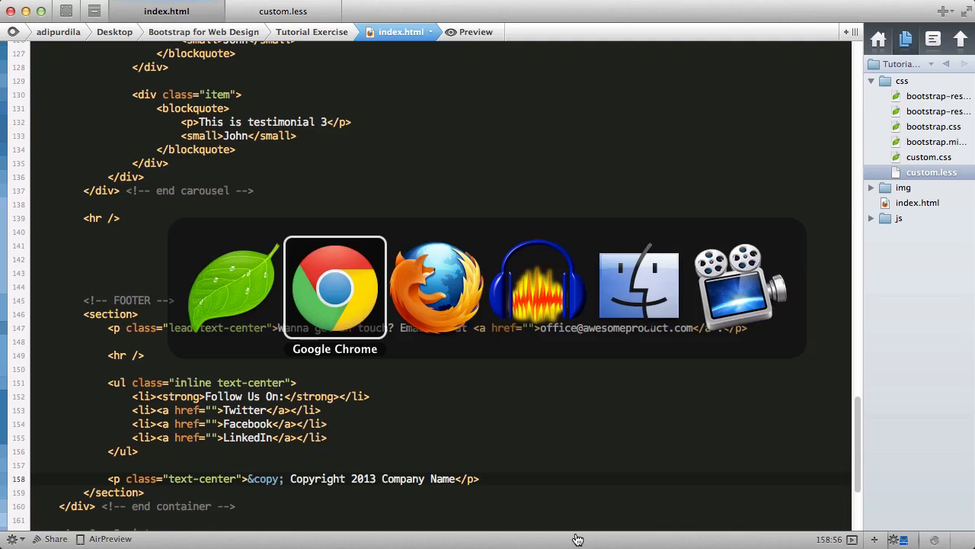
{"action": "left_click", "coordinate": [335, 286]}
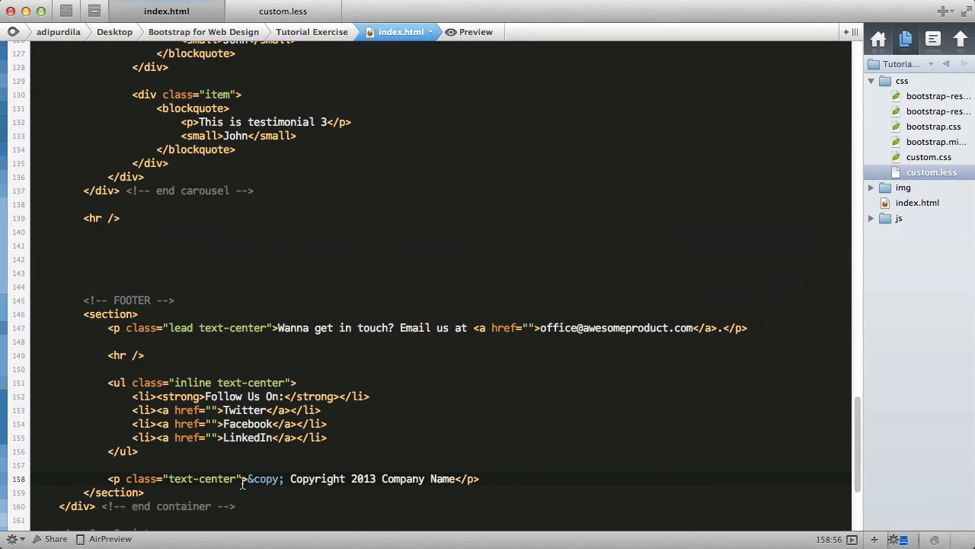
{"action": "type", "text": "muted"}
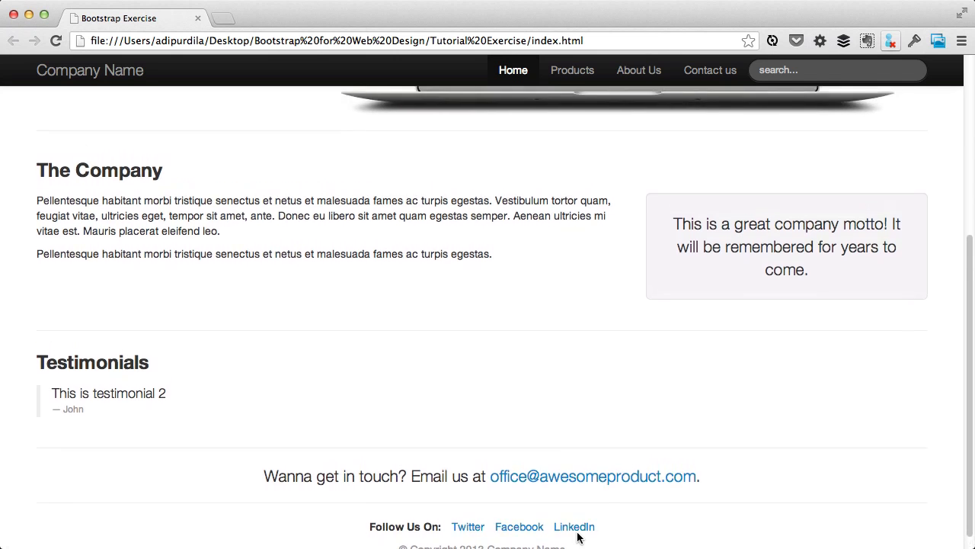
Scroll the Chrome preview back up to the top of the page after checking the footer
{"action": "scroll", "scroll_direction": "up", "scroll_amount": 3}
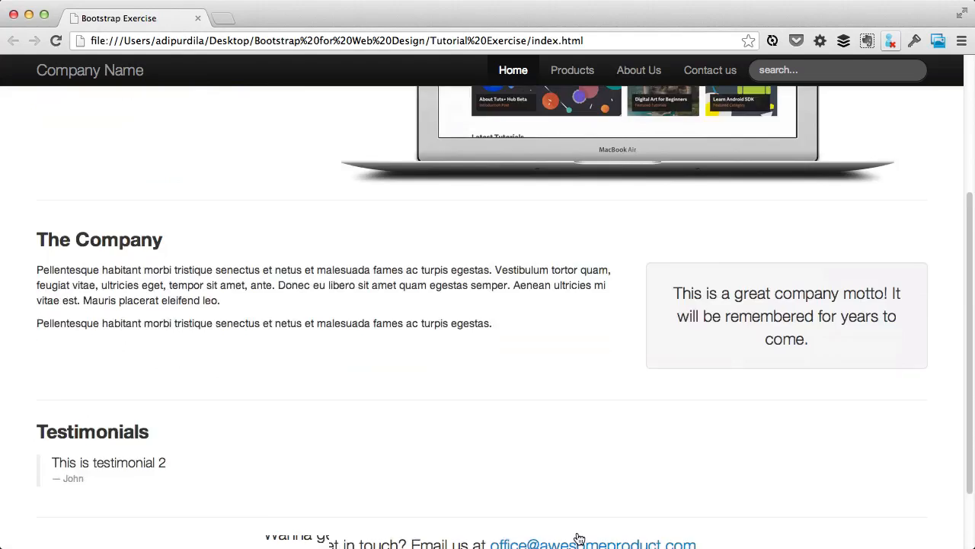
{"action": "scroll", "scroll_direction": "up", "scroll_amount": 3}
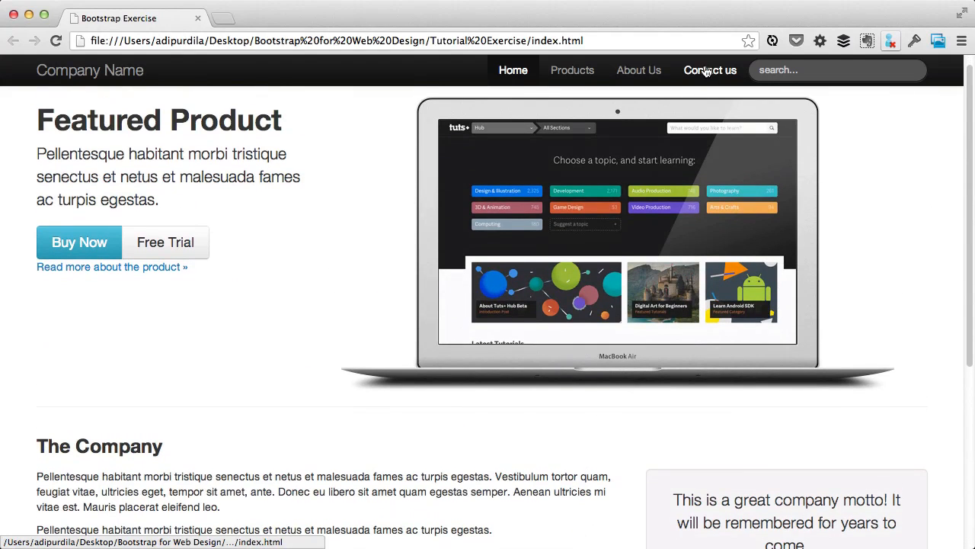